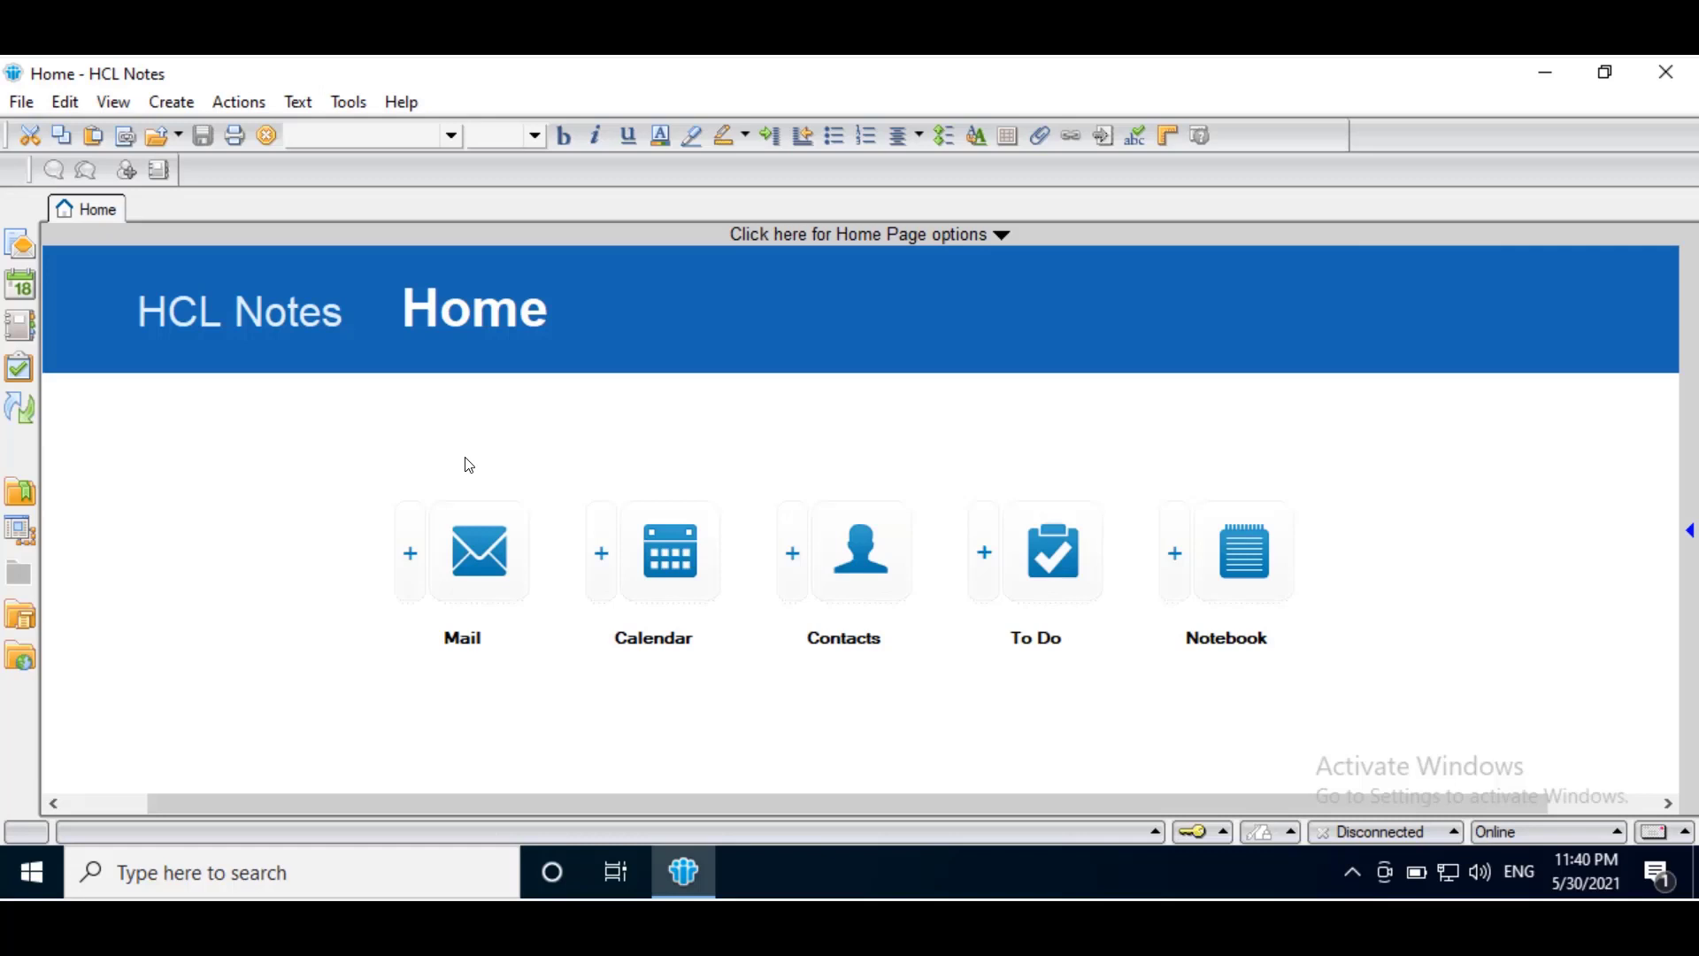
mouse_move(573, 216)
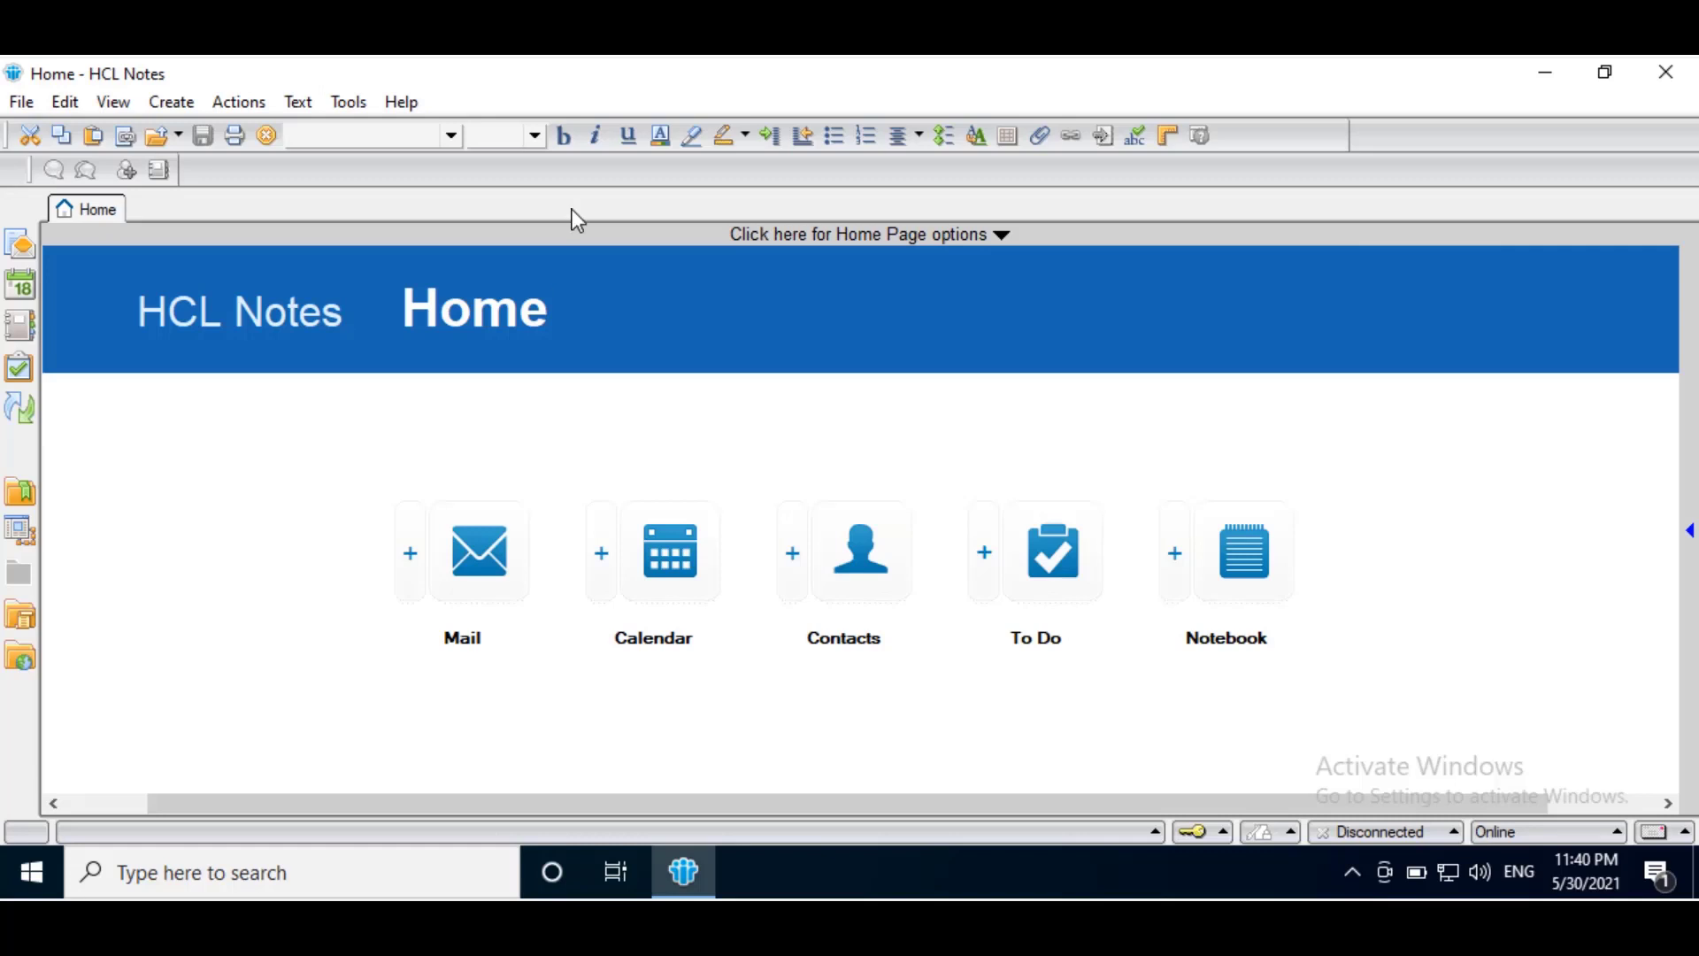
- Check the Notes client version via Help, then start a new message to 'user'
left_click(401, 101)
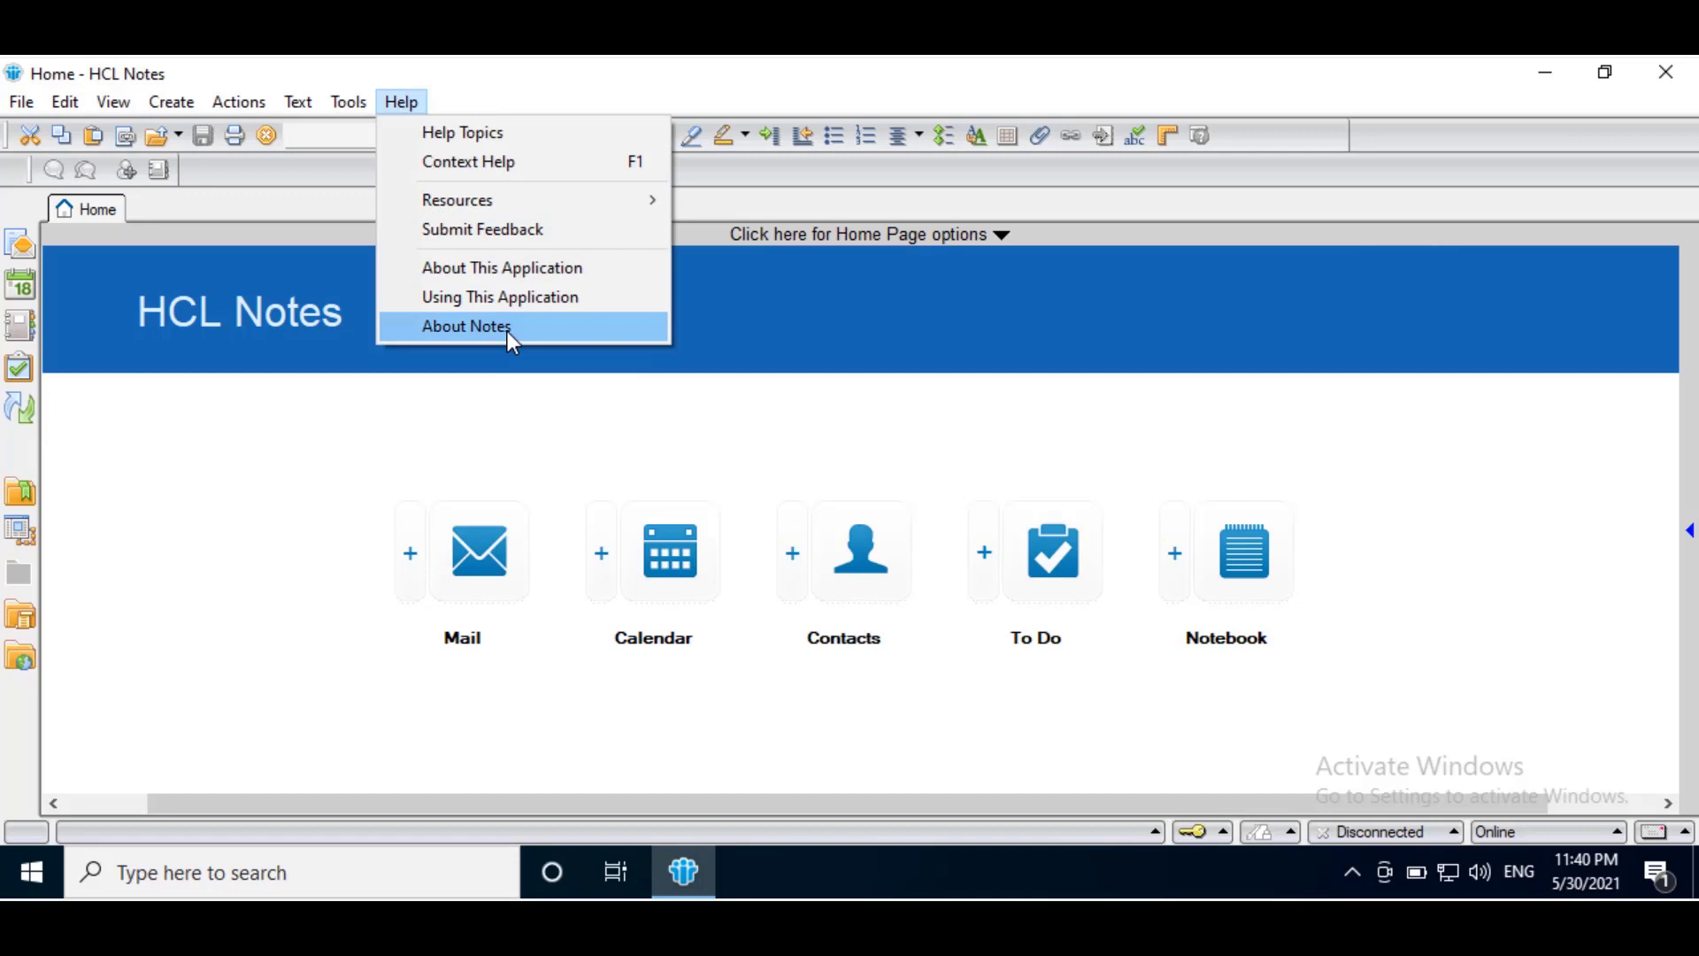
left_click(467, 327)
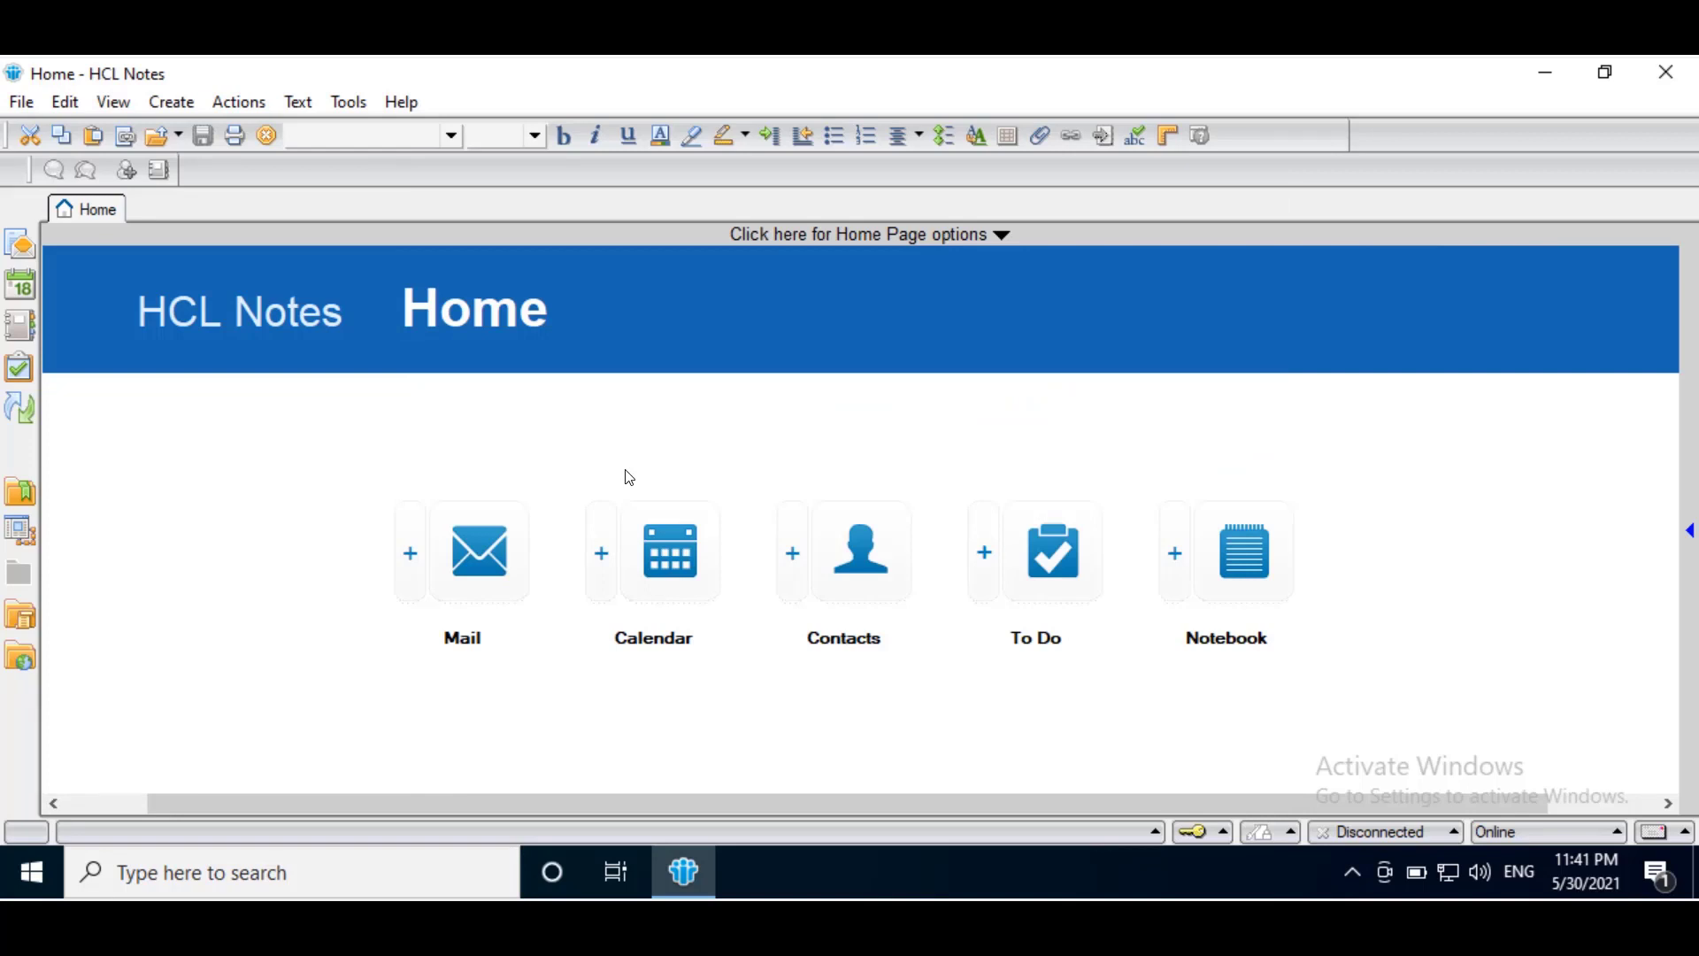
mouse_move(533, 490)
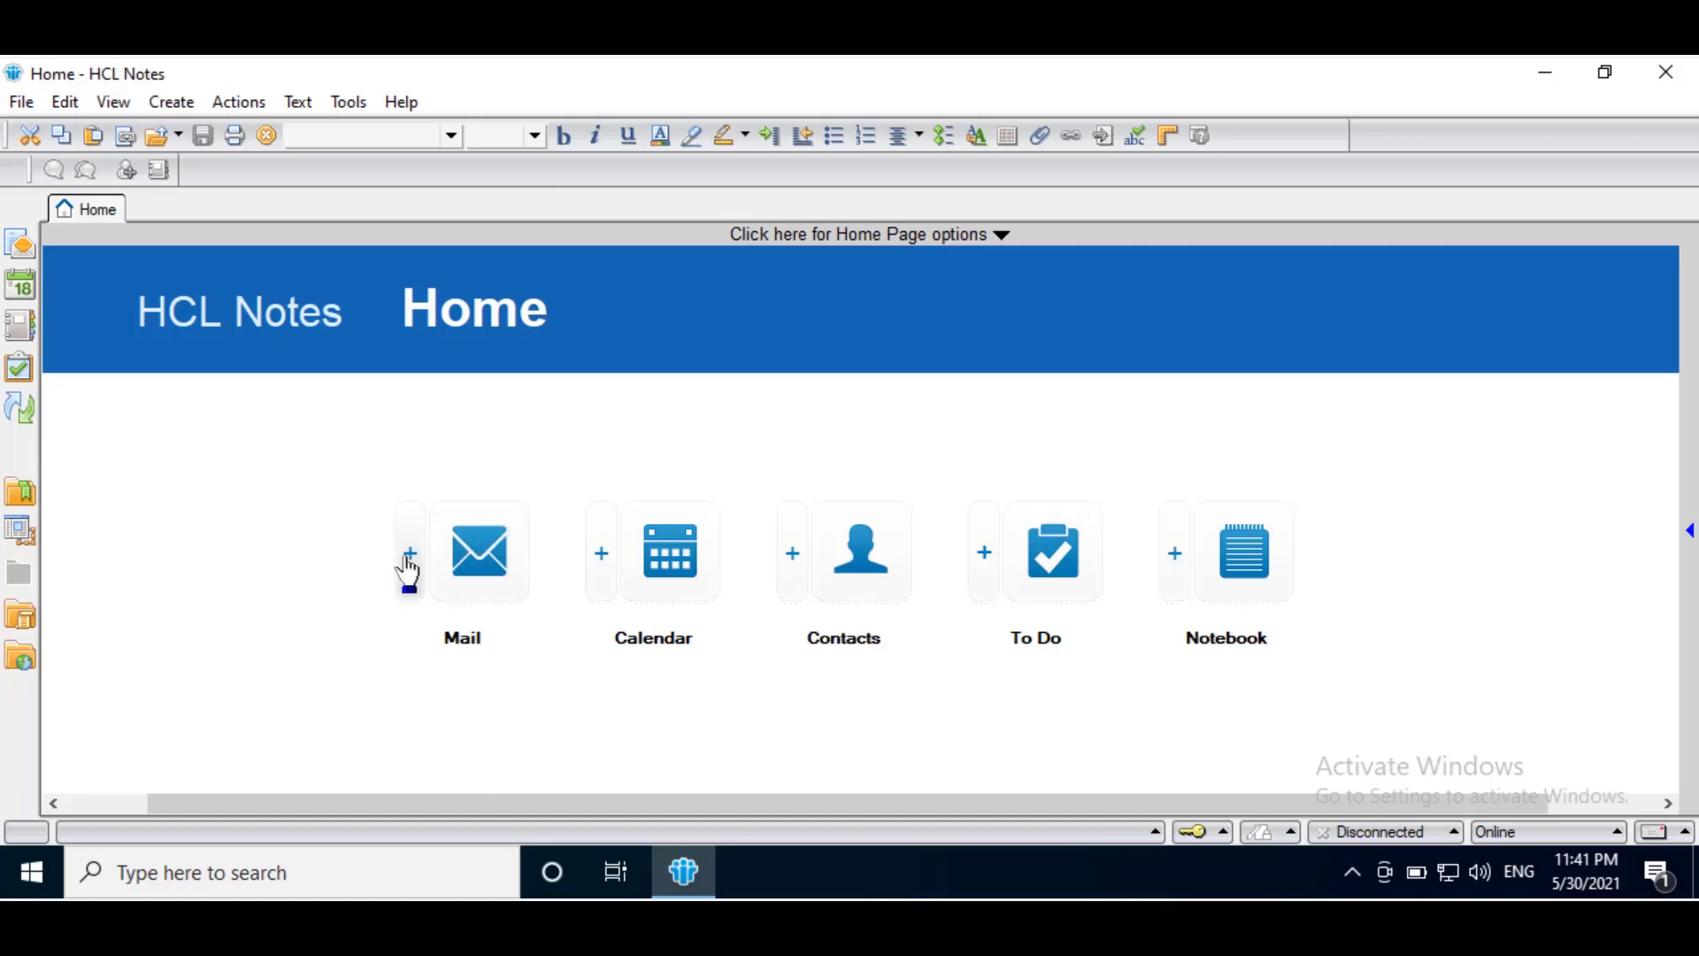
left_click(408, 553)
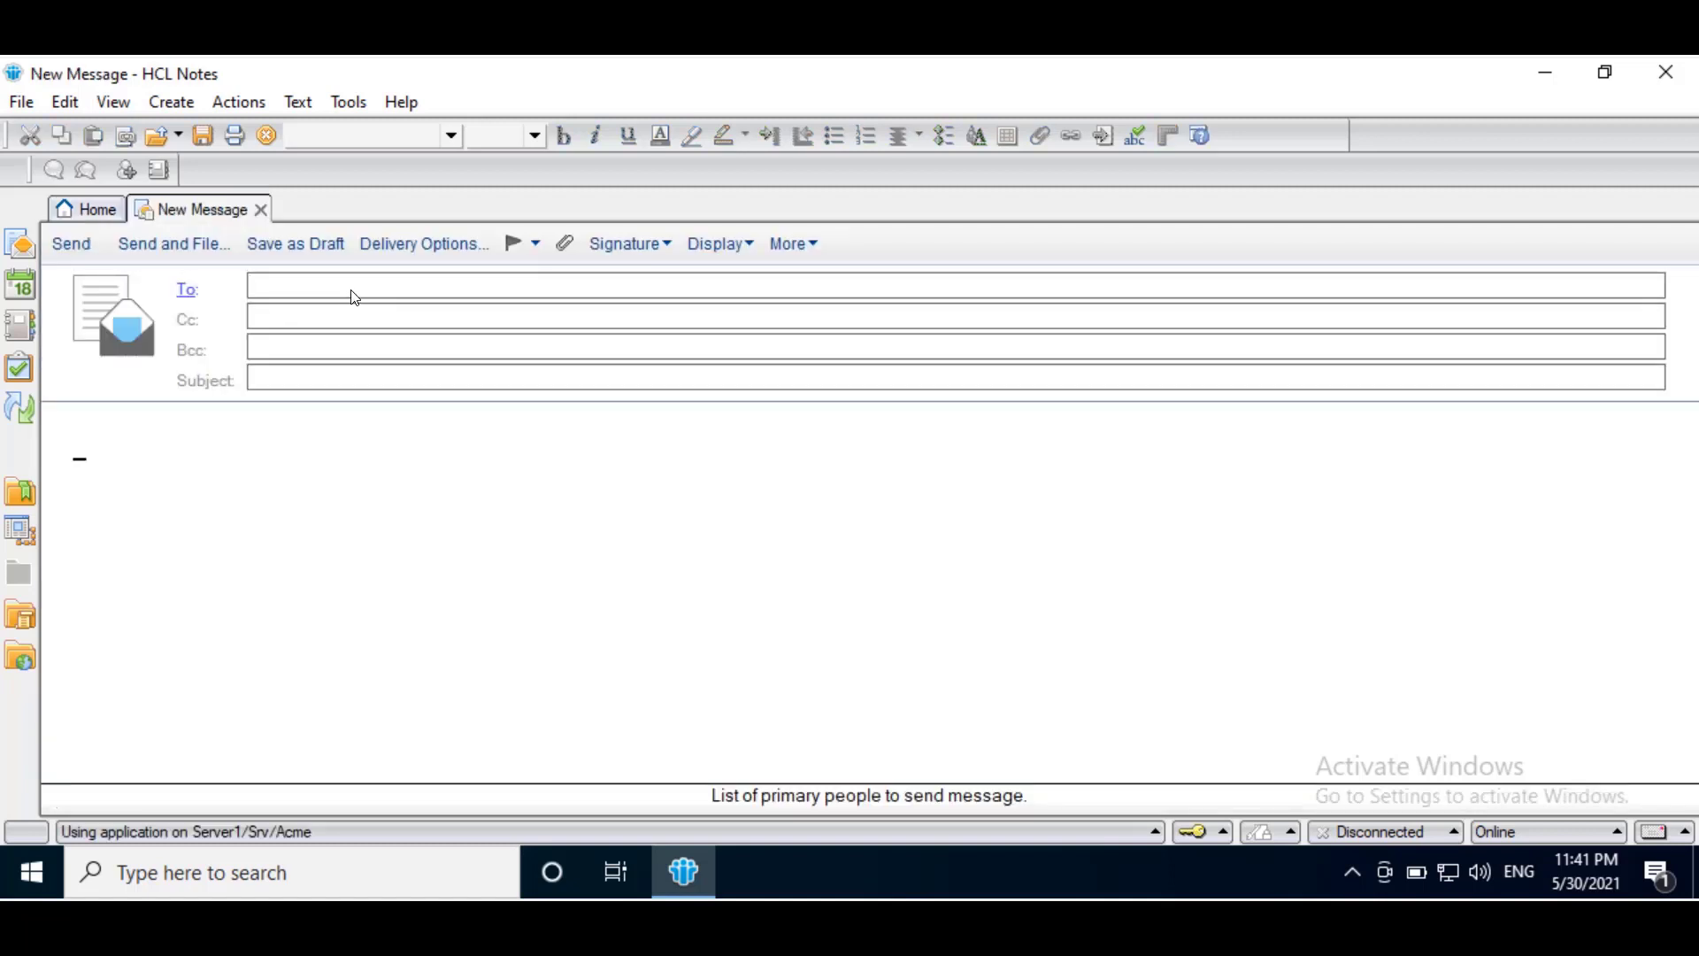
type("user")
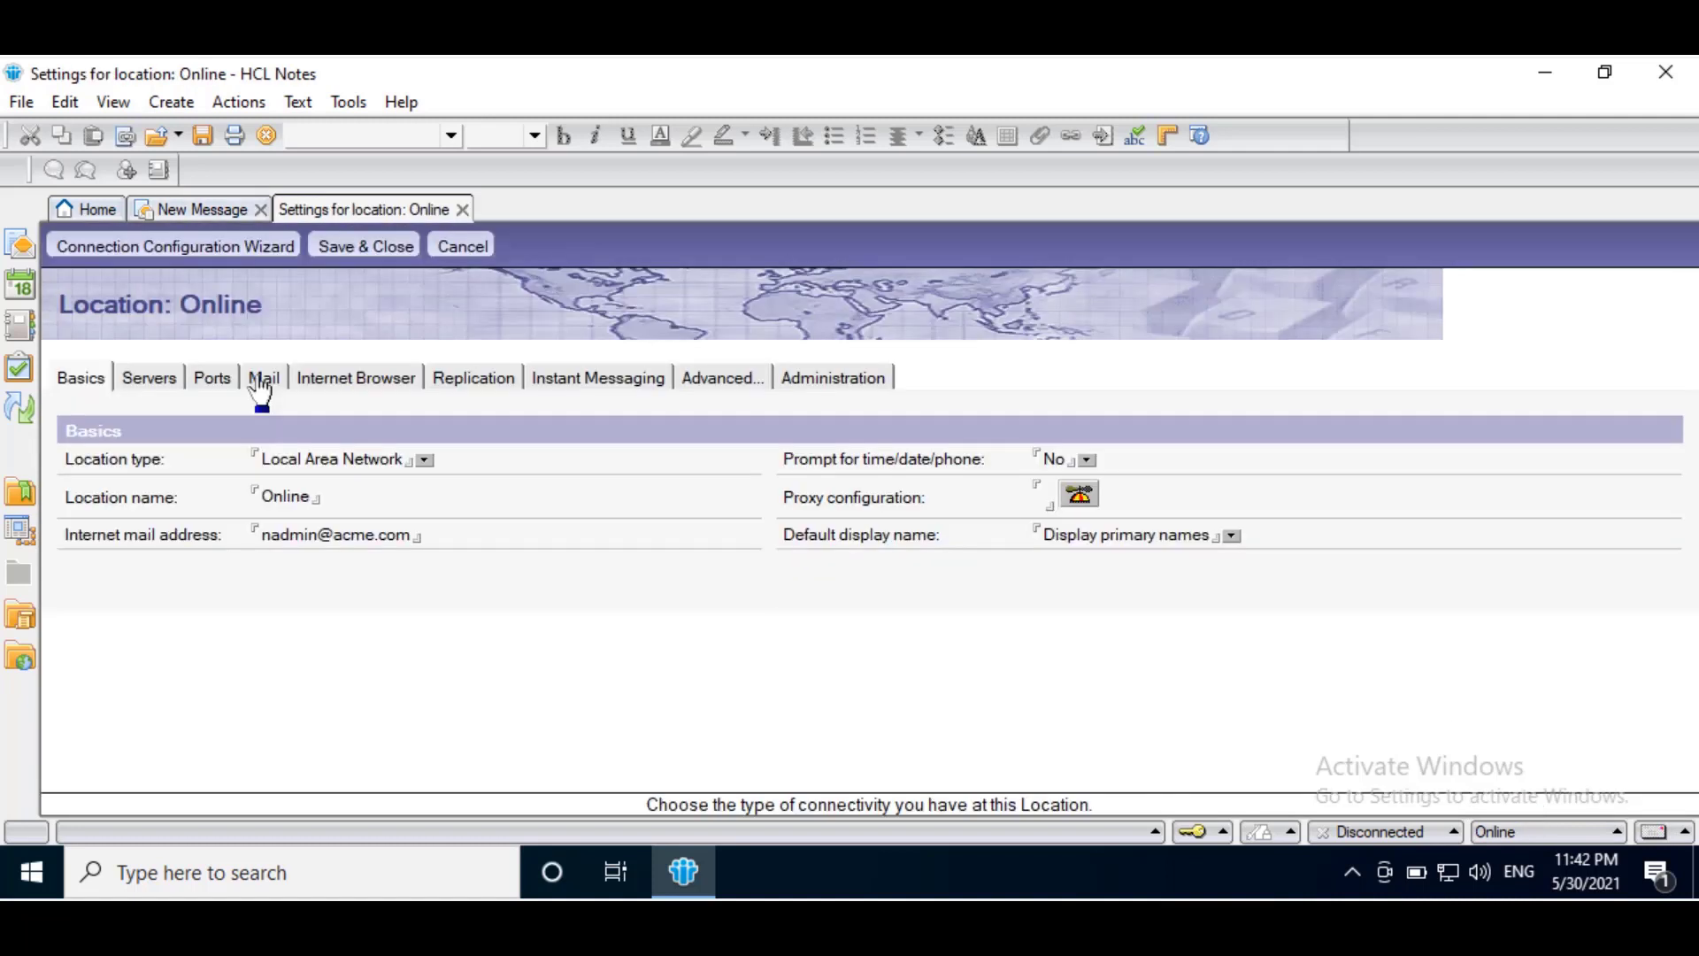
- On the Online location's Mail tab, set Recipient name type-ahead to Disabled
left_click(263, 377)
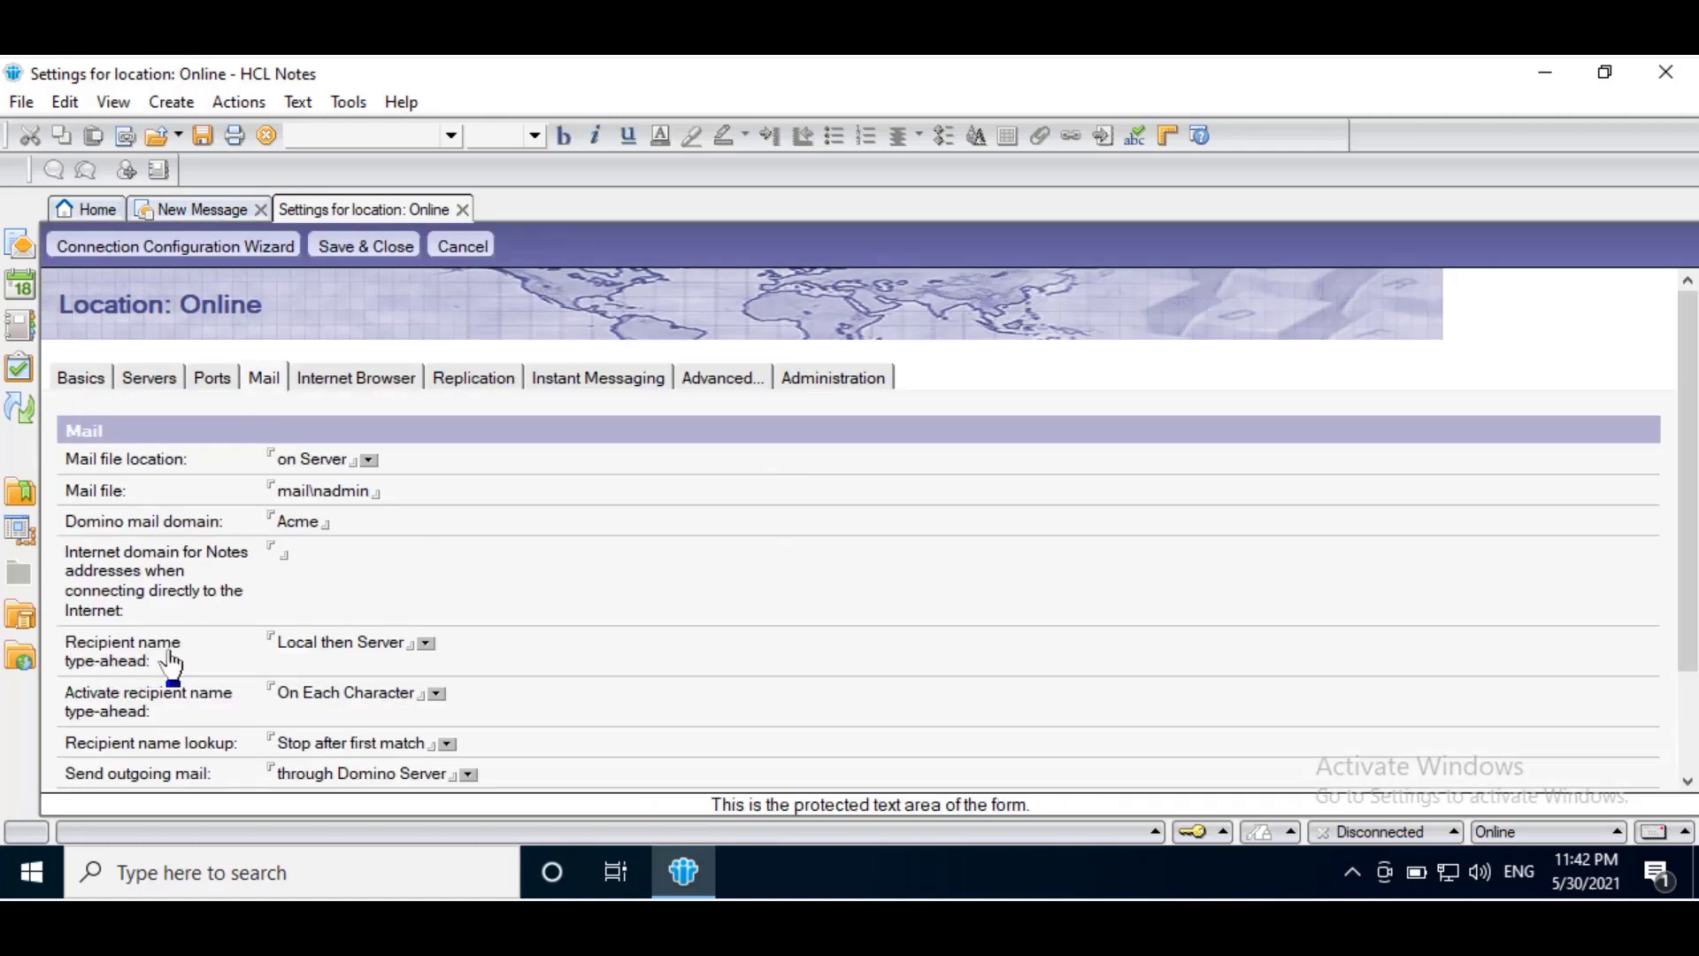
left_click(424, 643)
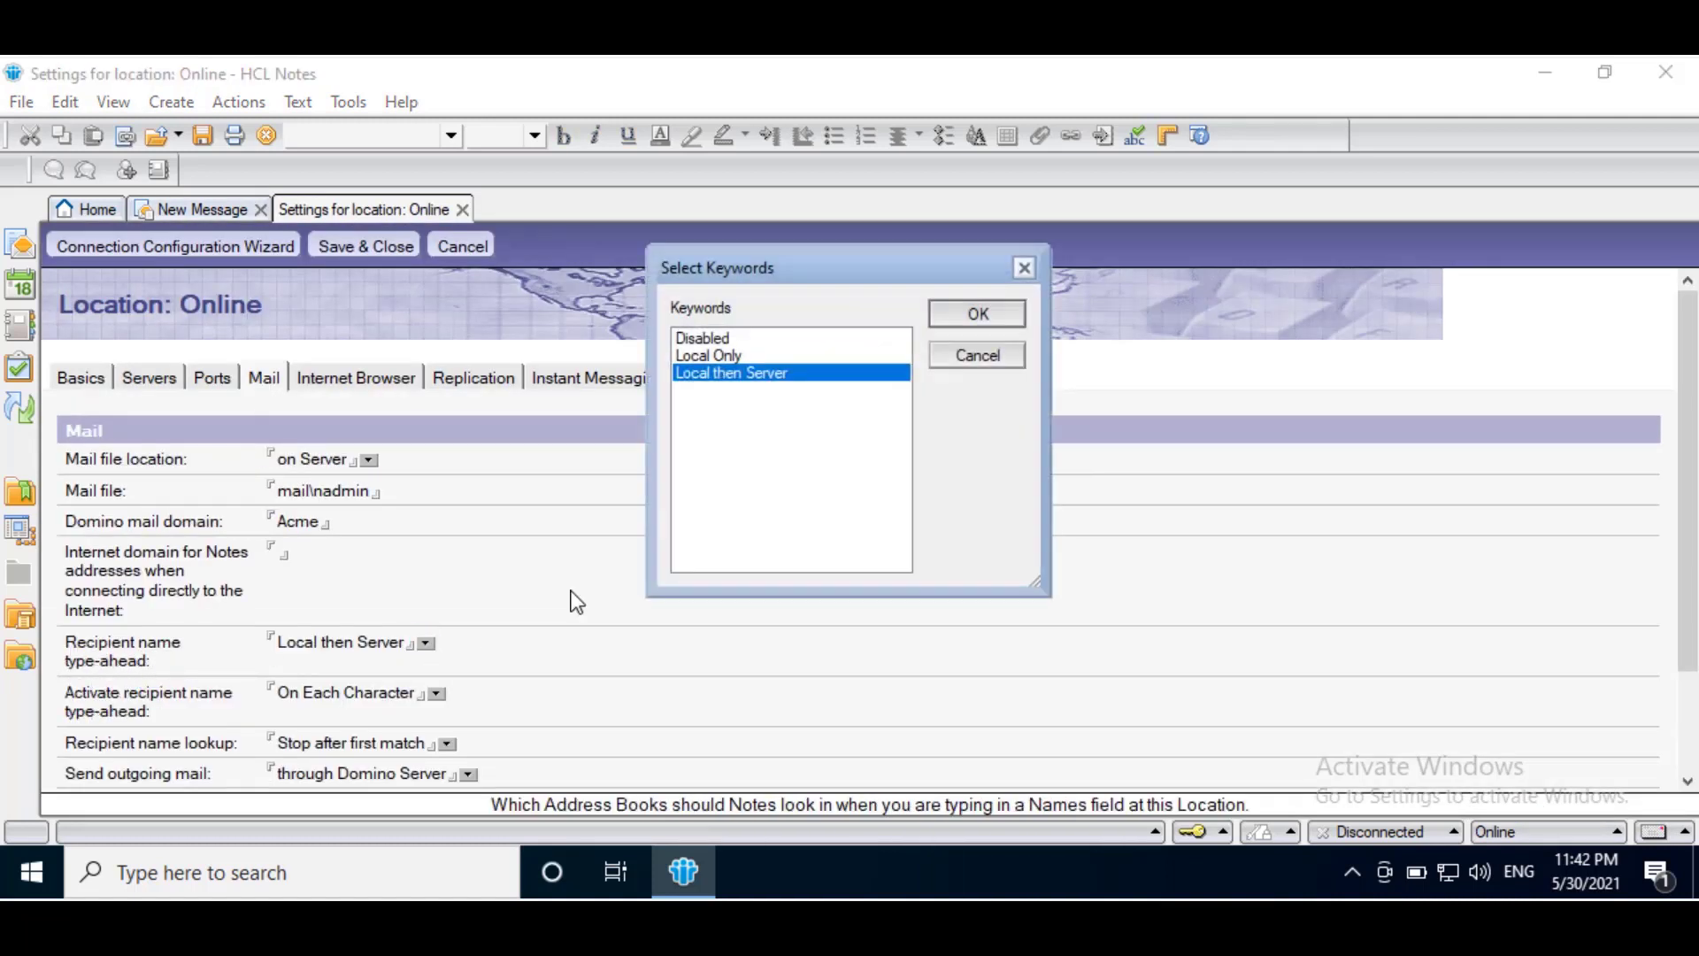
left_click(702, 338)
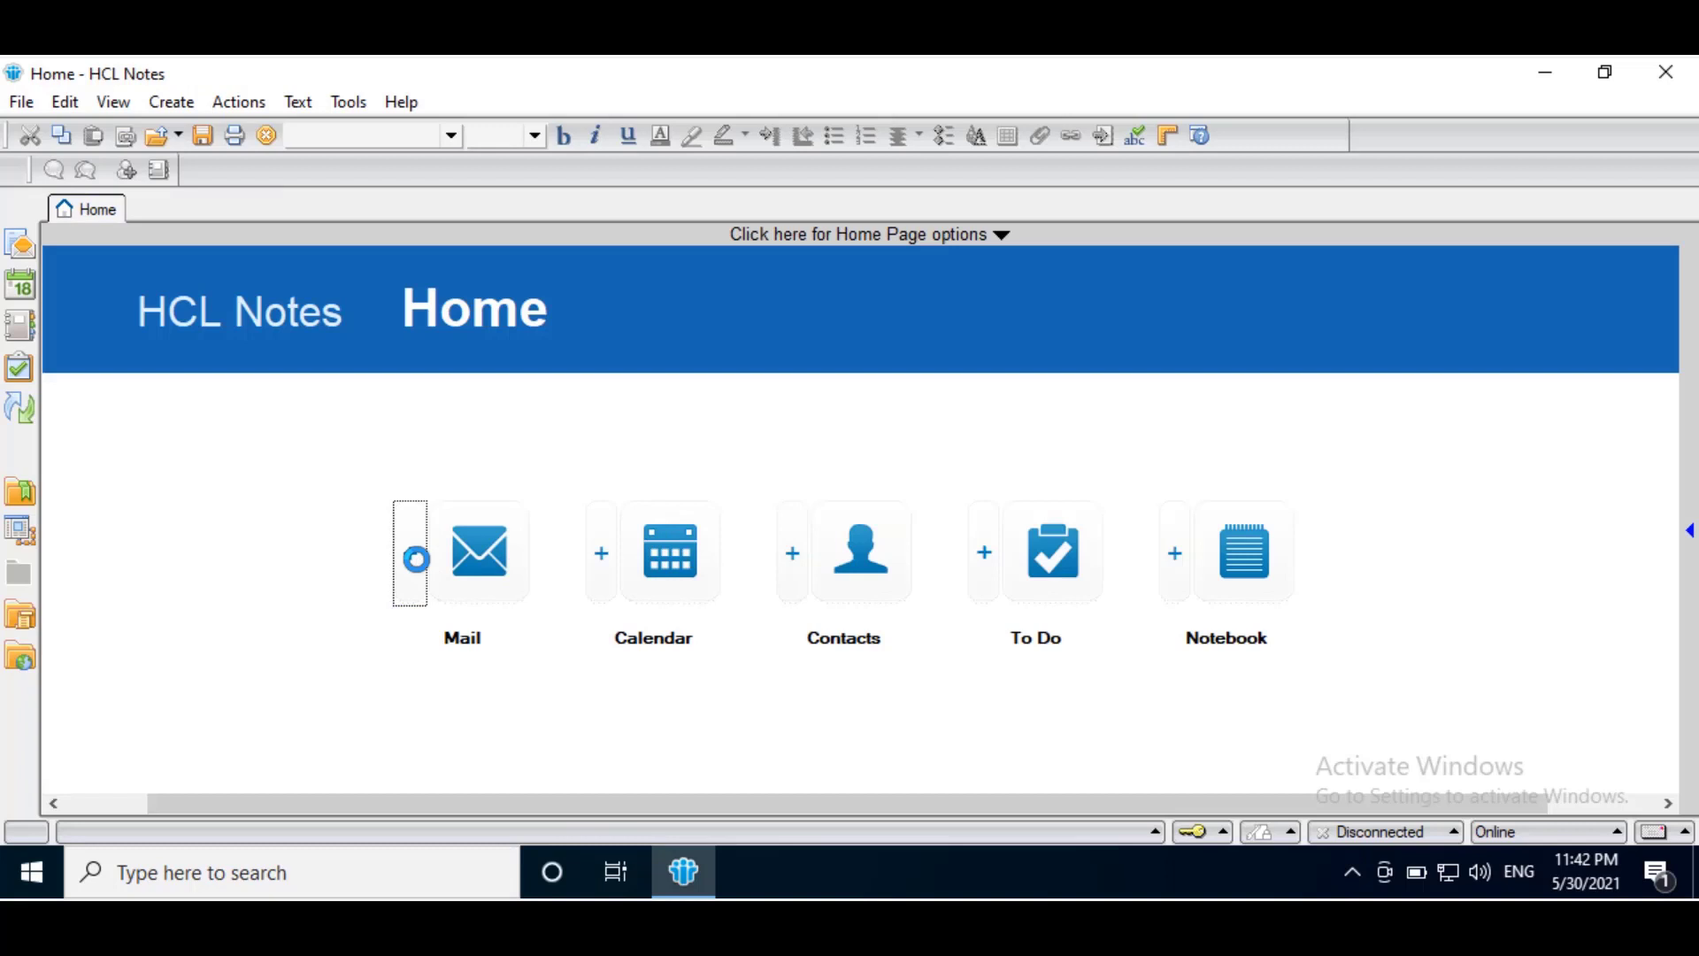
left_click(478, 552)
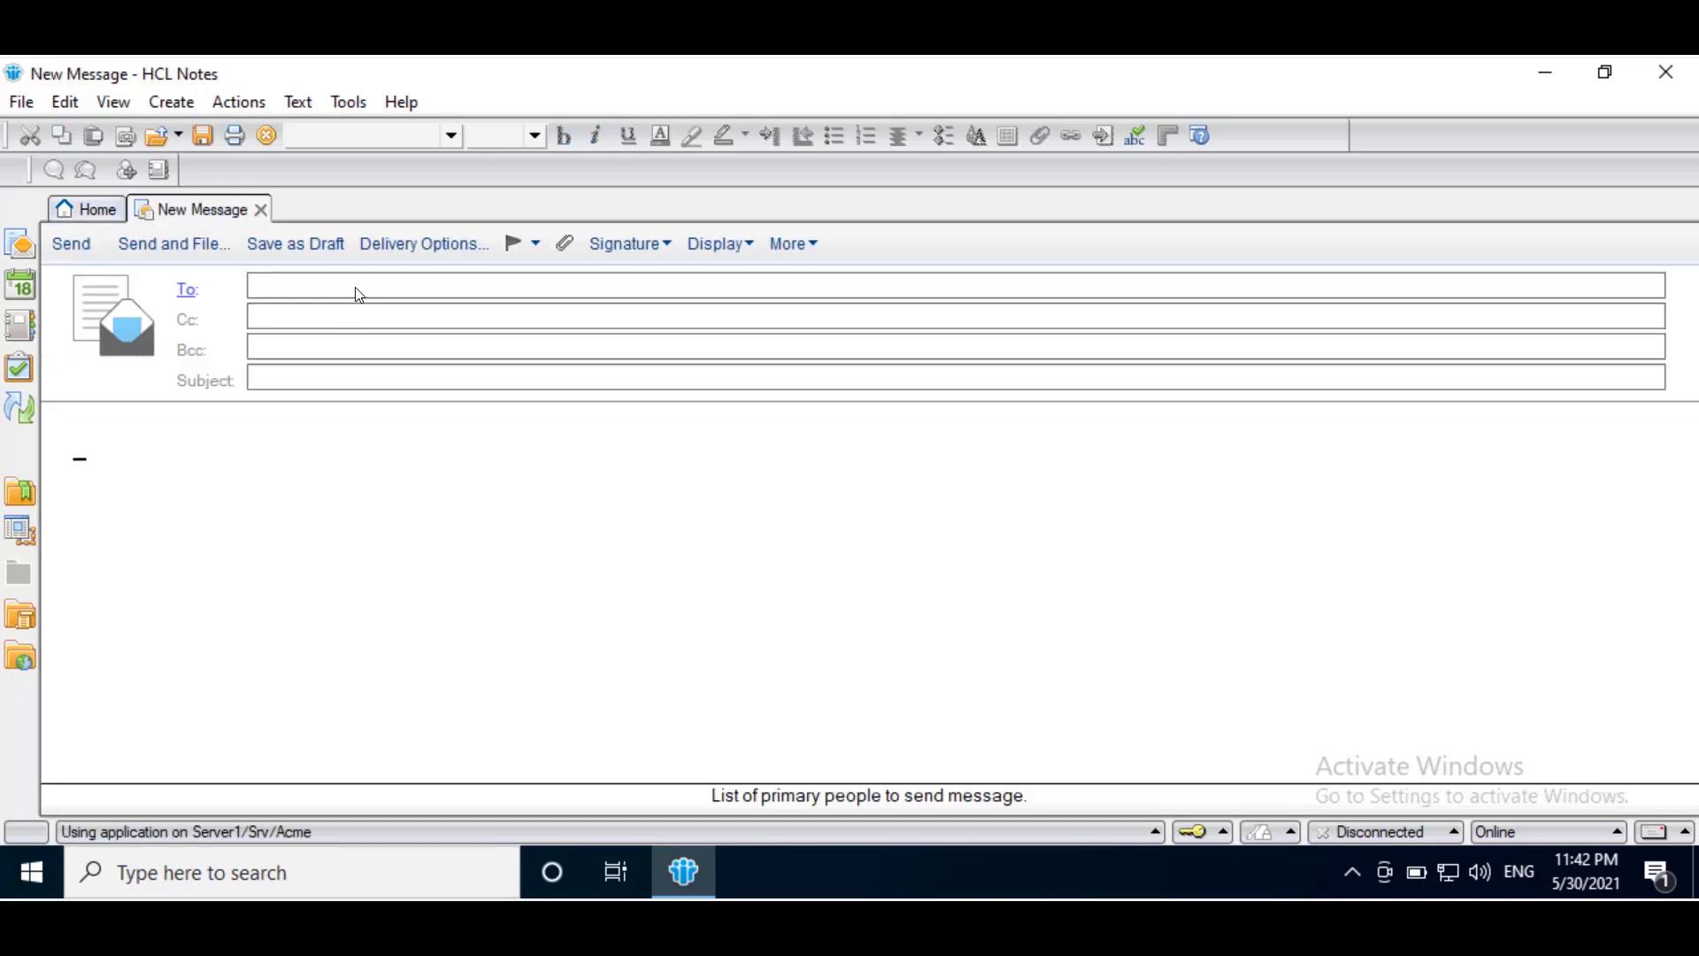
type("user")
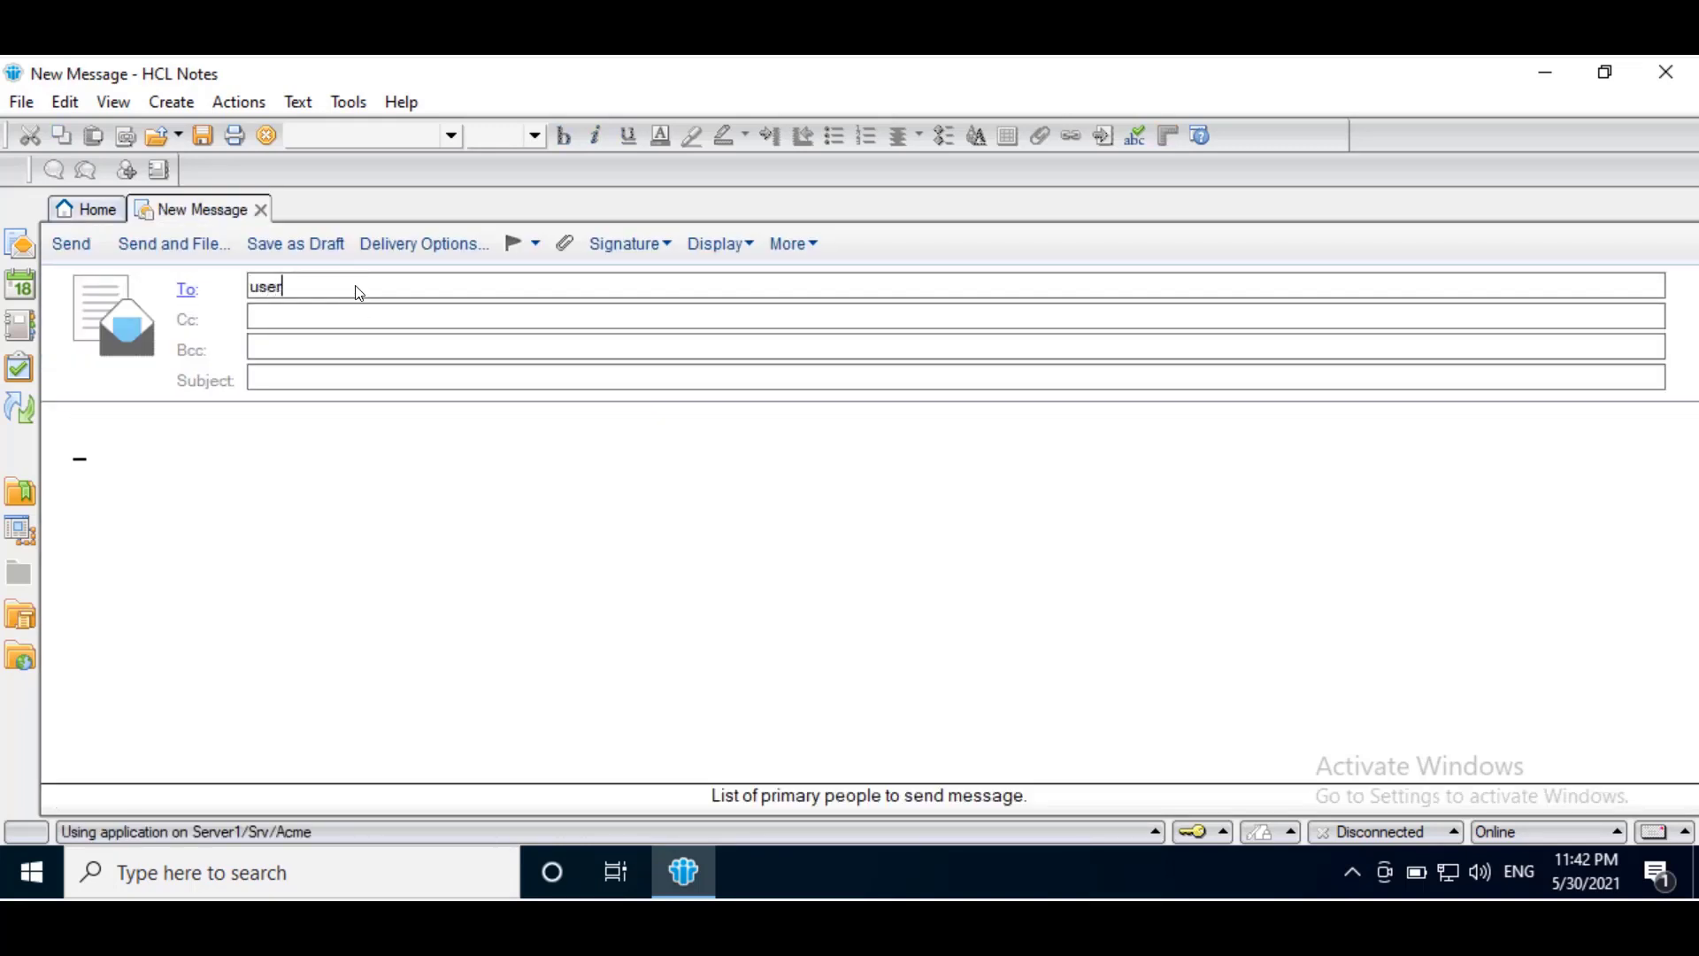
left_click(259, 209)
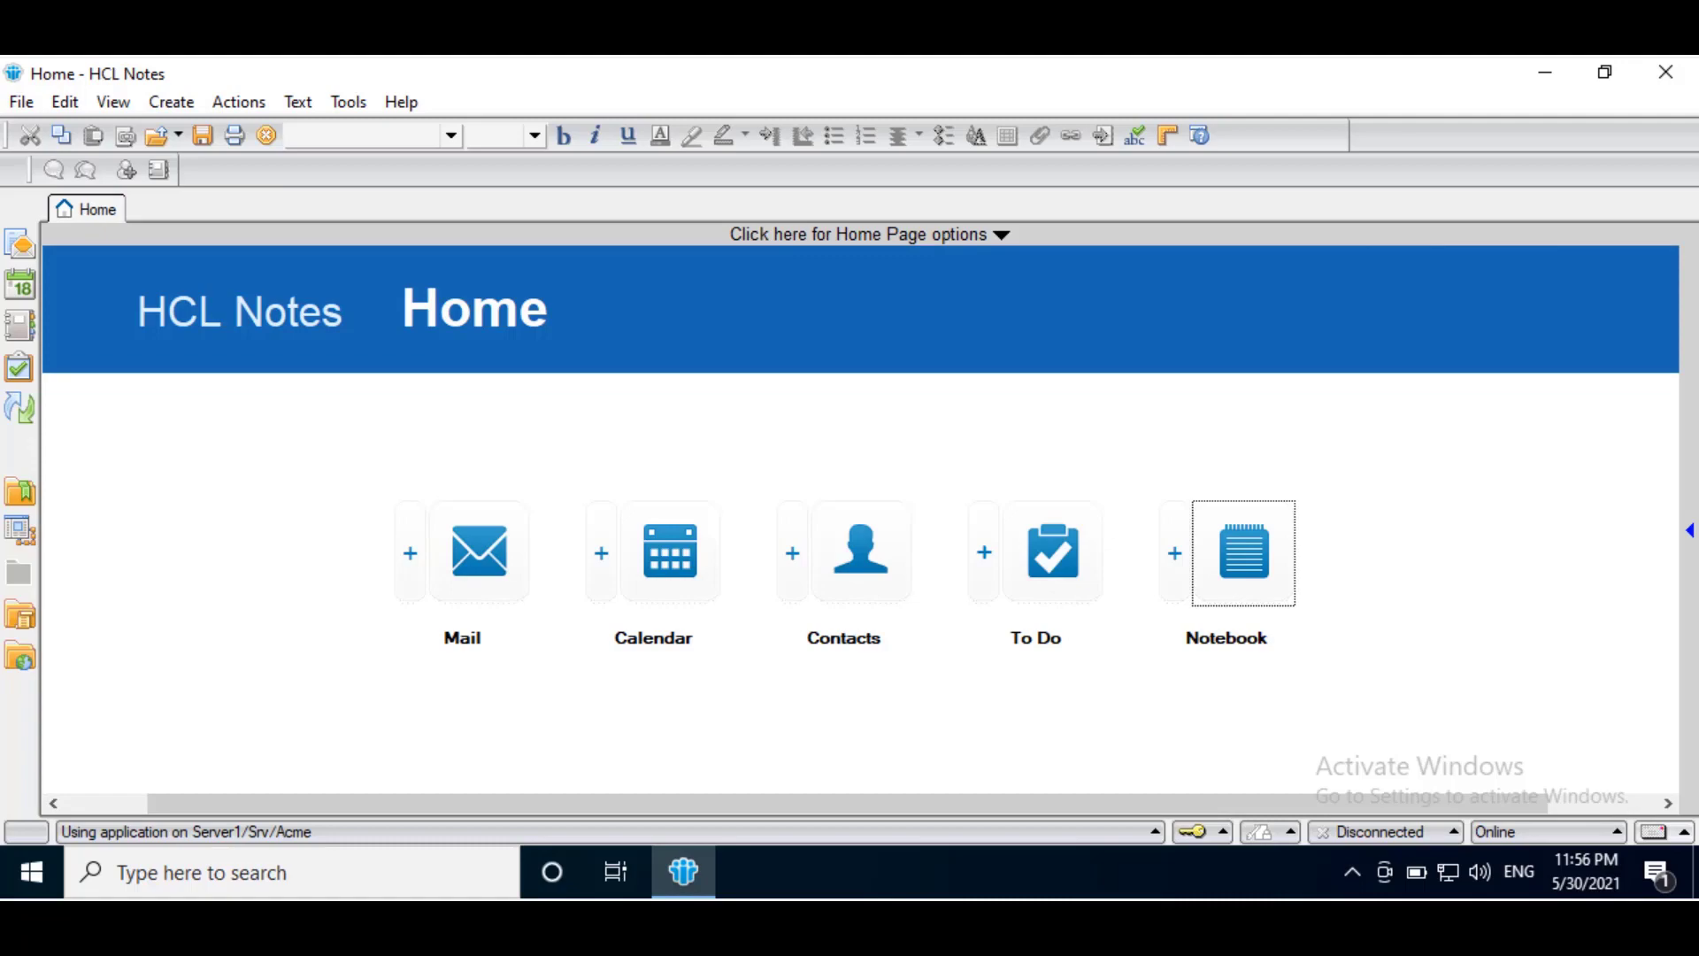
- Exit the basic client so HCL Notes can relaunch as the standard client
left_click(251, 102)
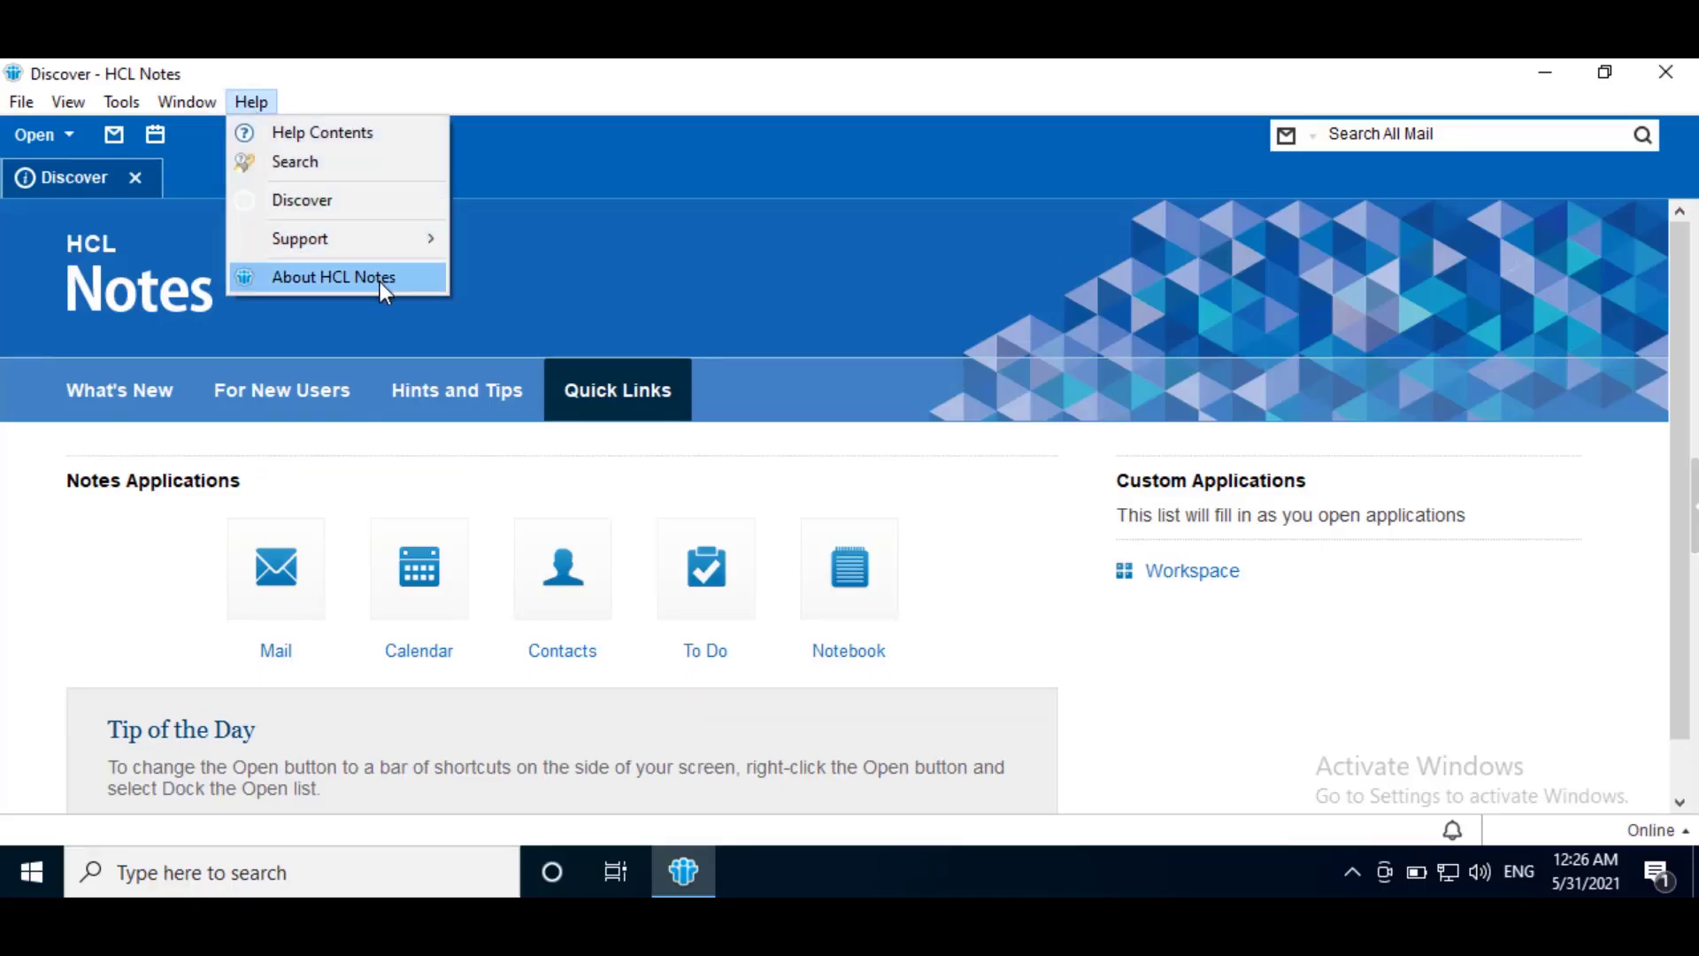
left_click(332, 277)
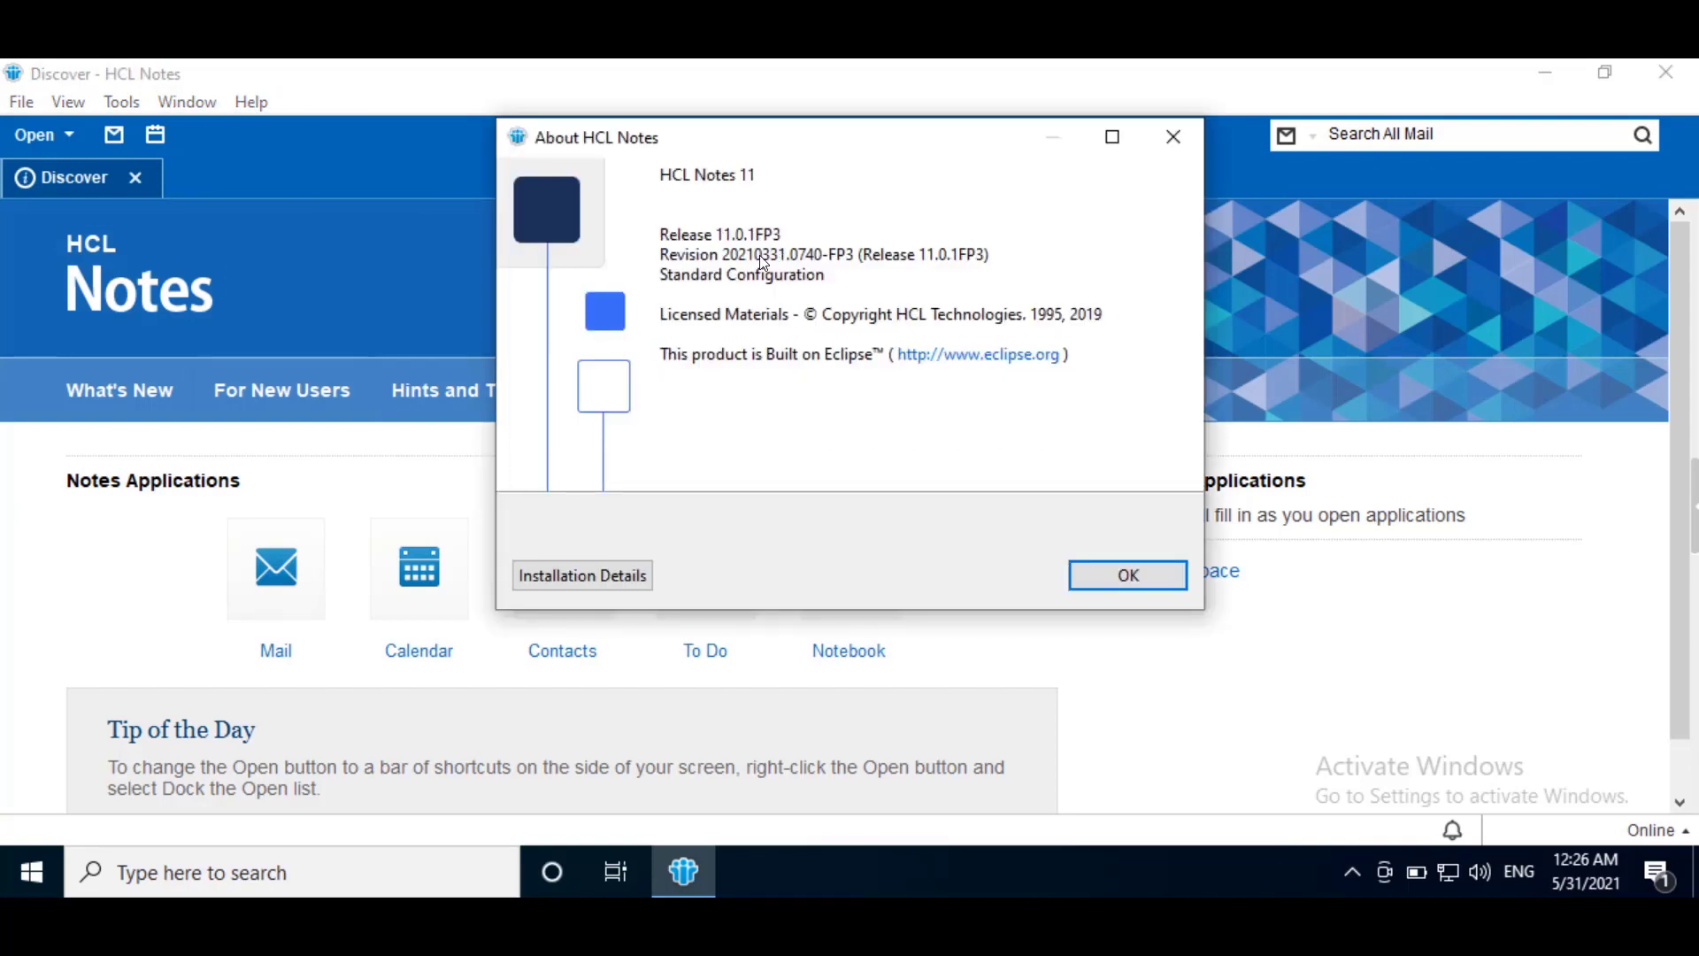
left_click(1127, 575)
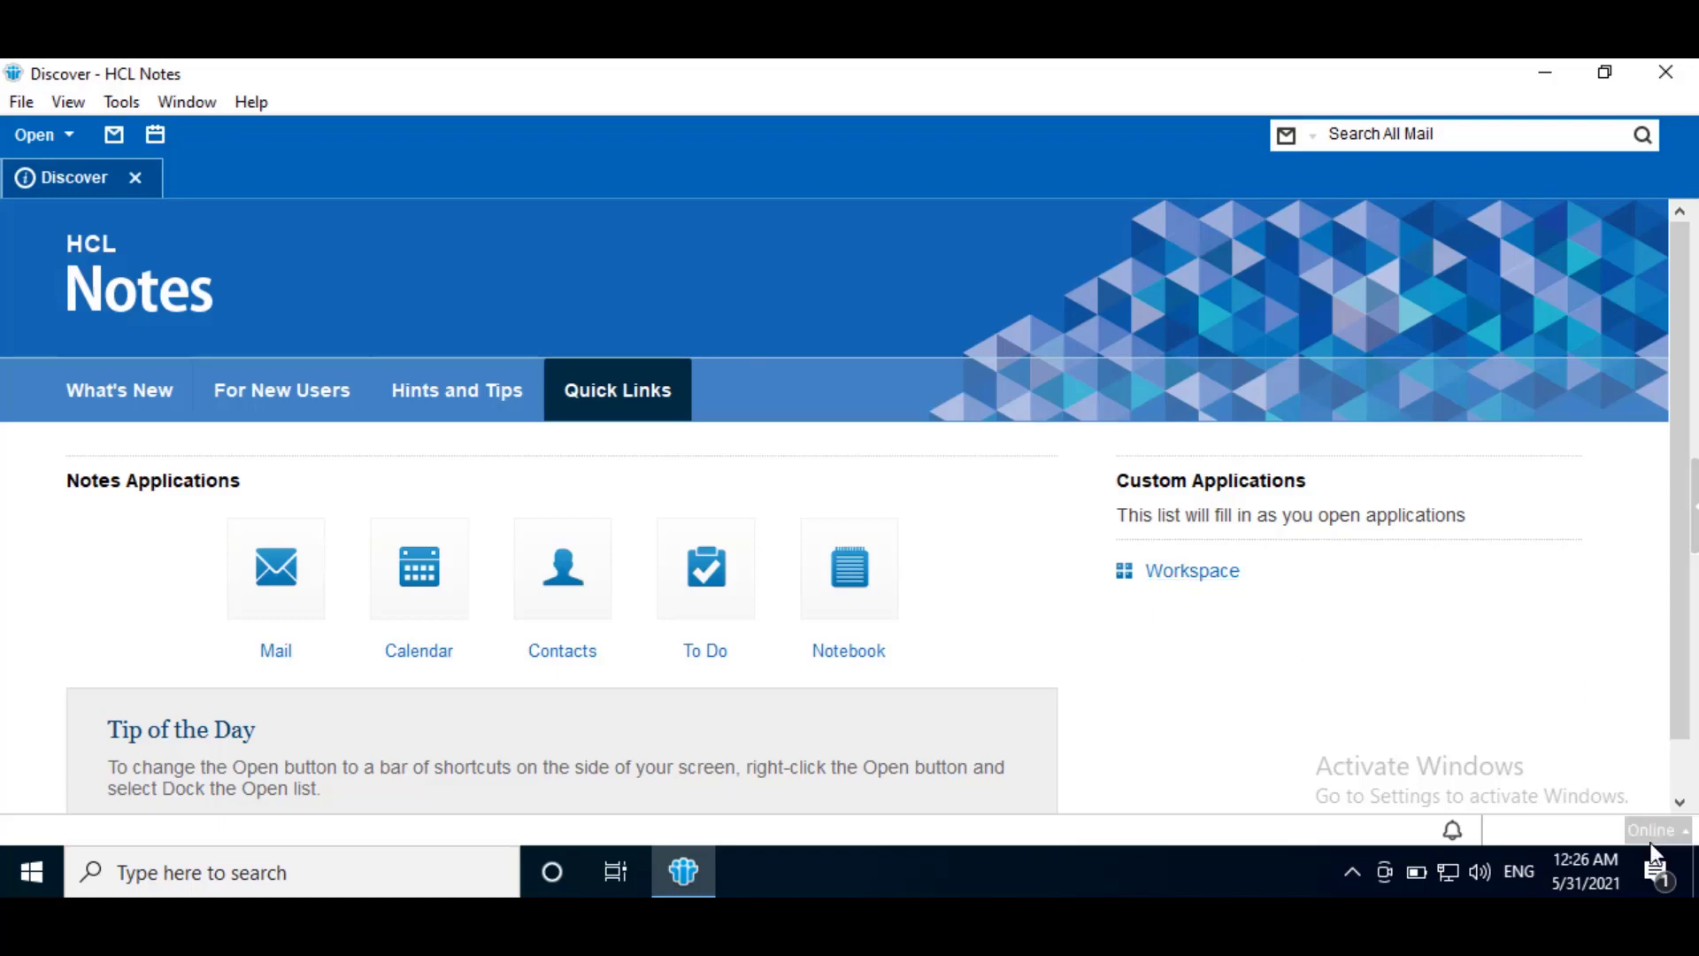
- Review the Online location's Mail tab in Locations preferences, then close the editor
left_click(1651, 830)
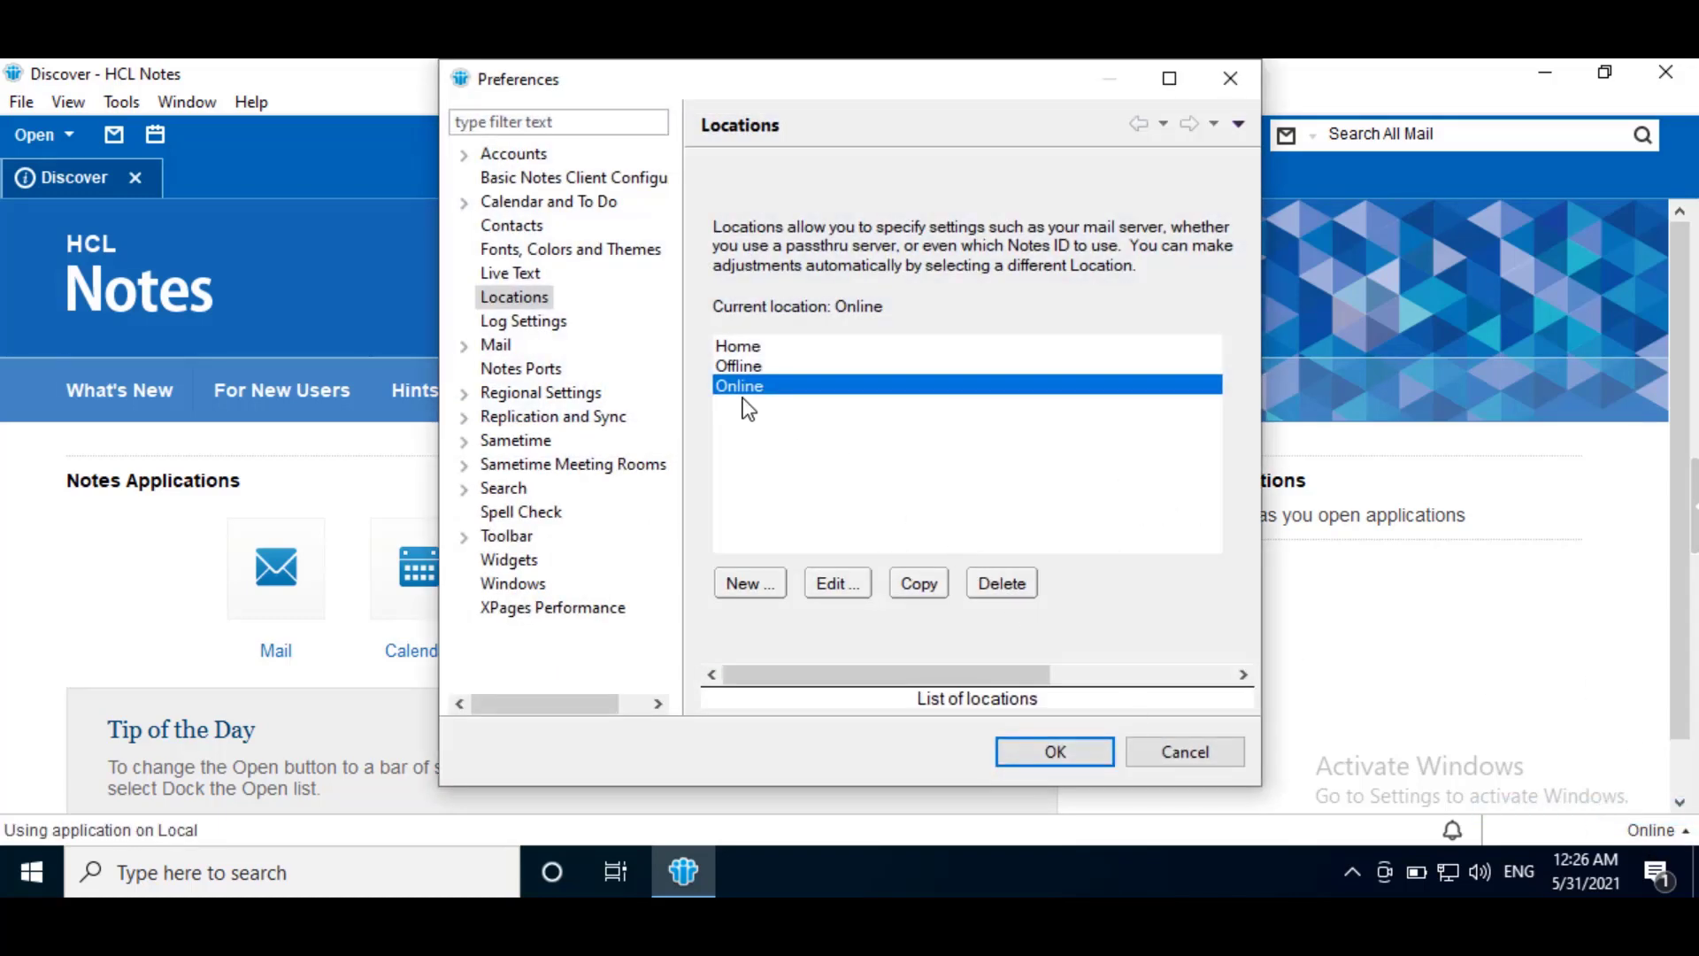
left_click(837, 582)
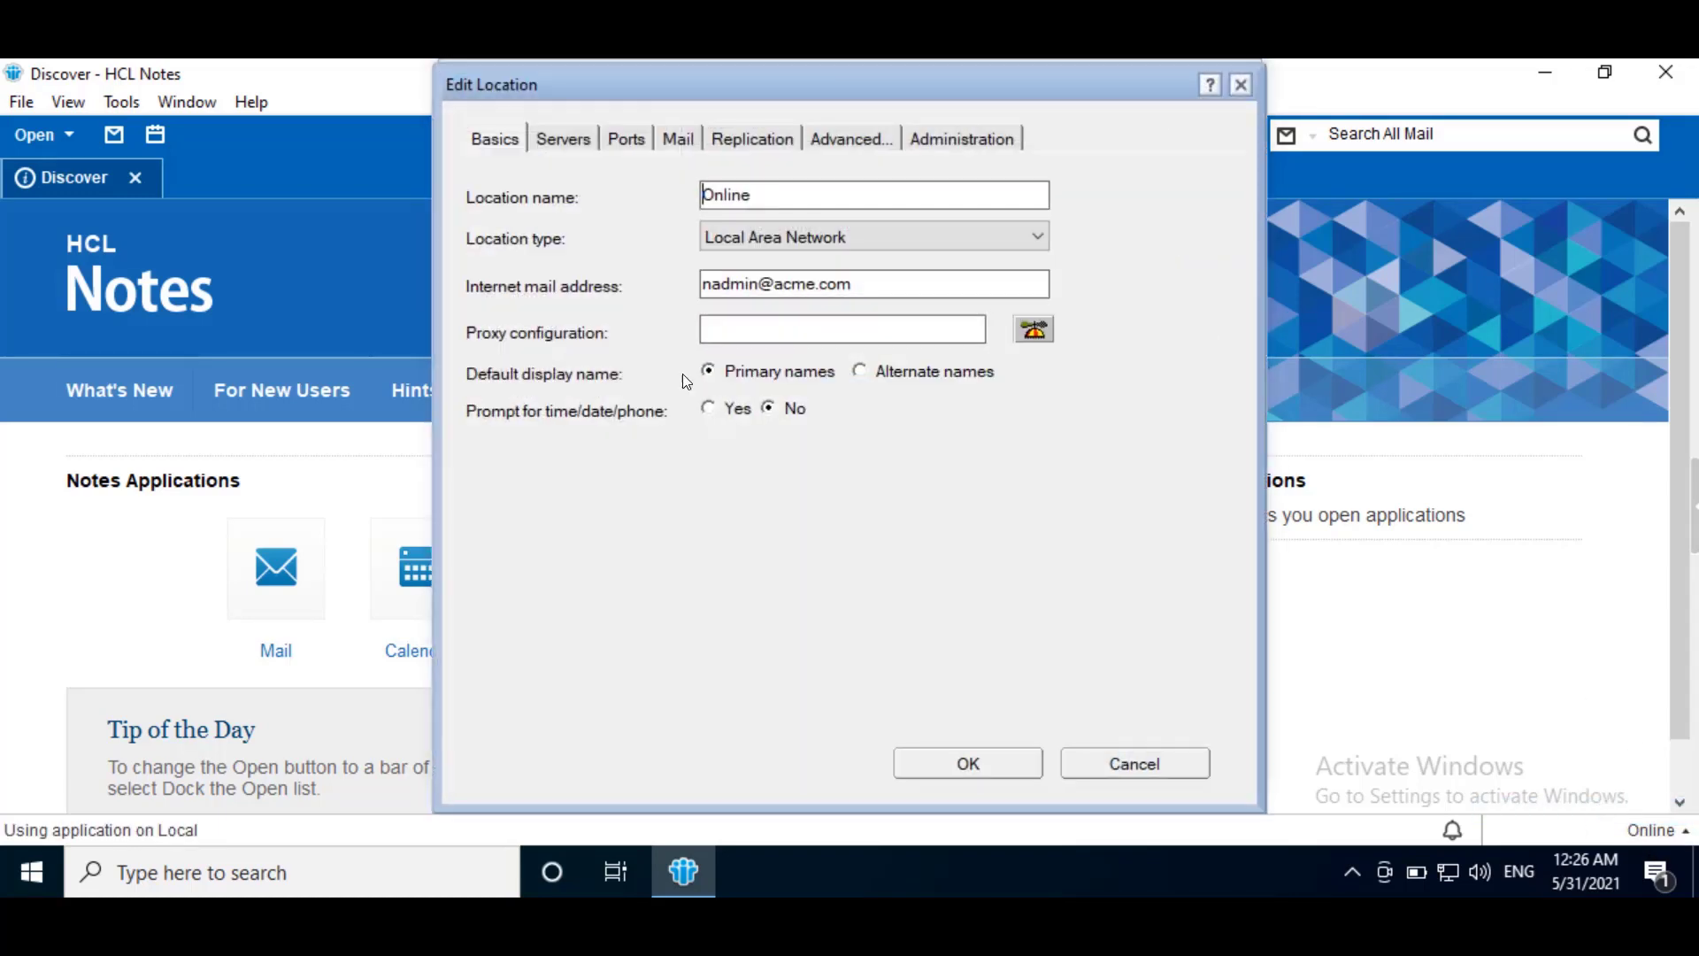
left_click(677, 138)
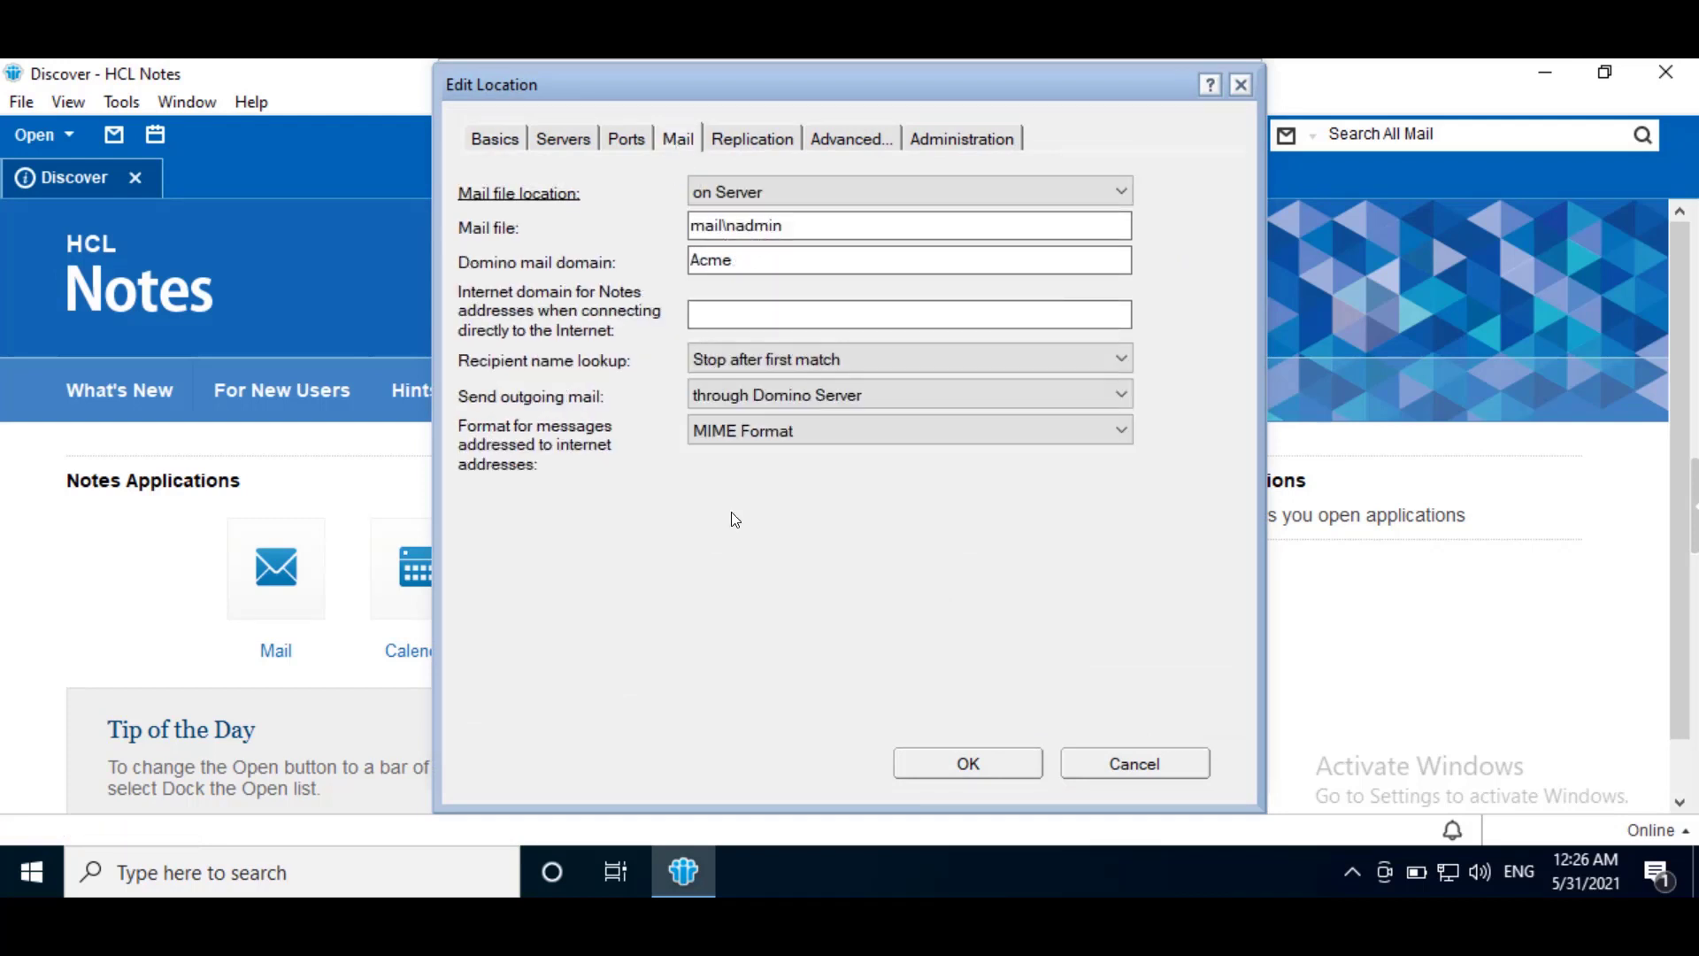
left_click(967, 763)
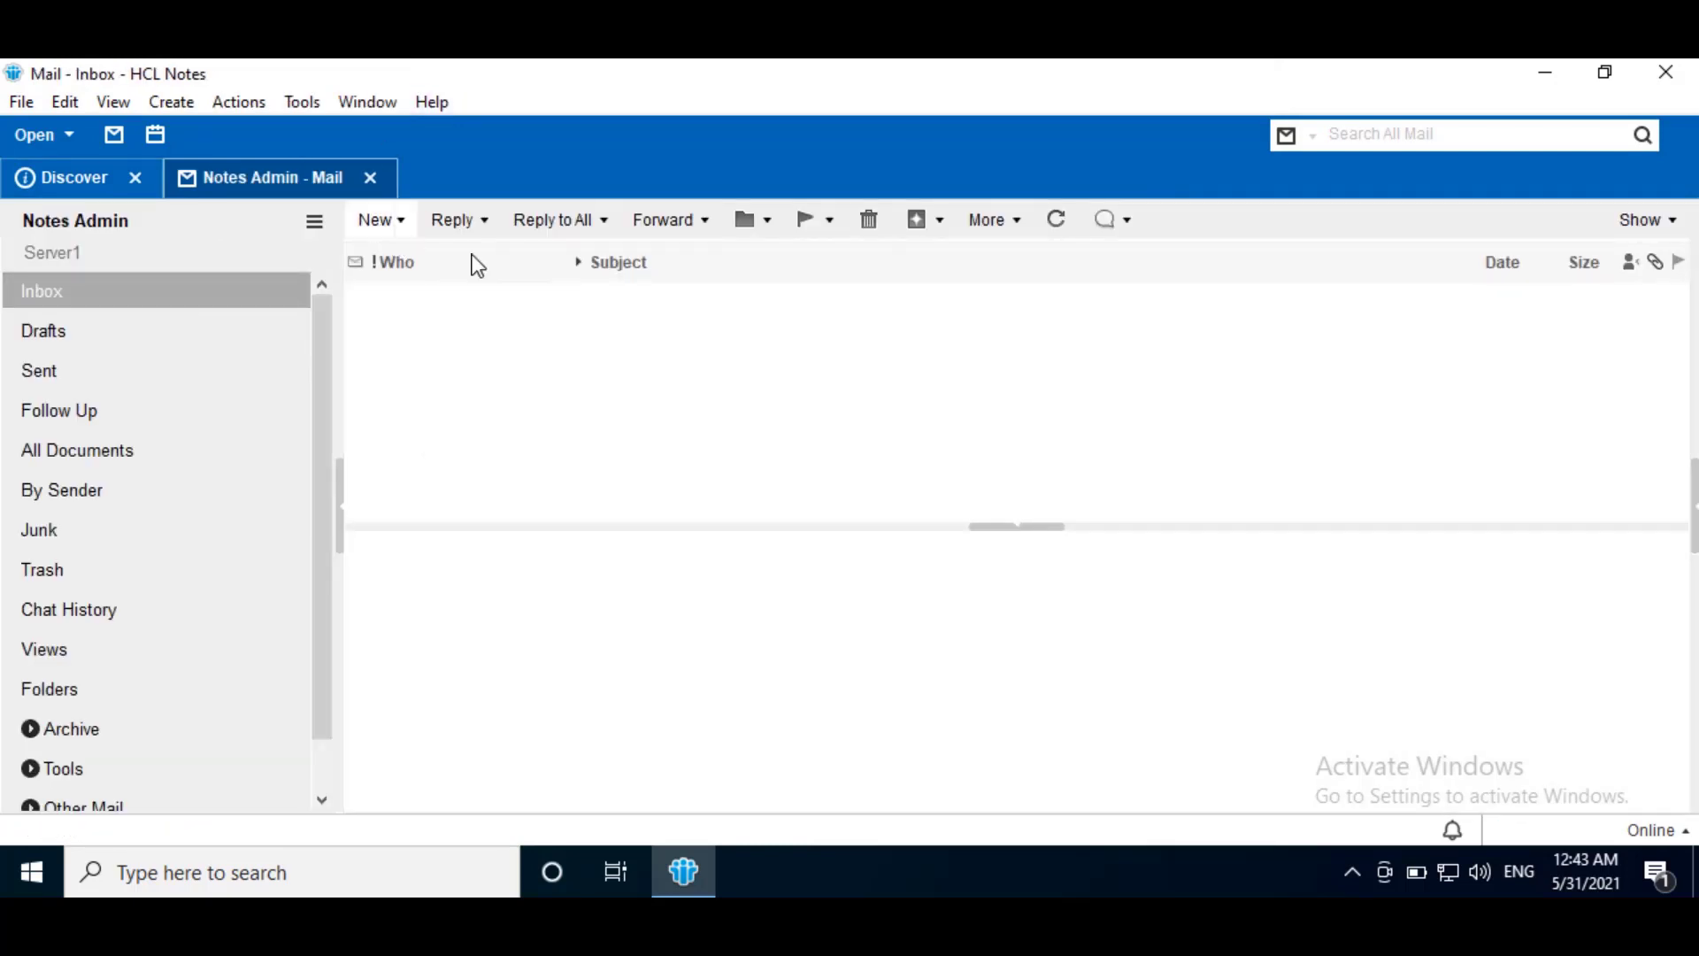
- Type 'user' in the To field, see suggestions appear, then discard the test message
left_click(373, 220)
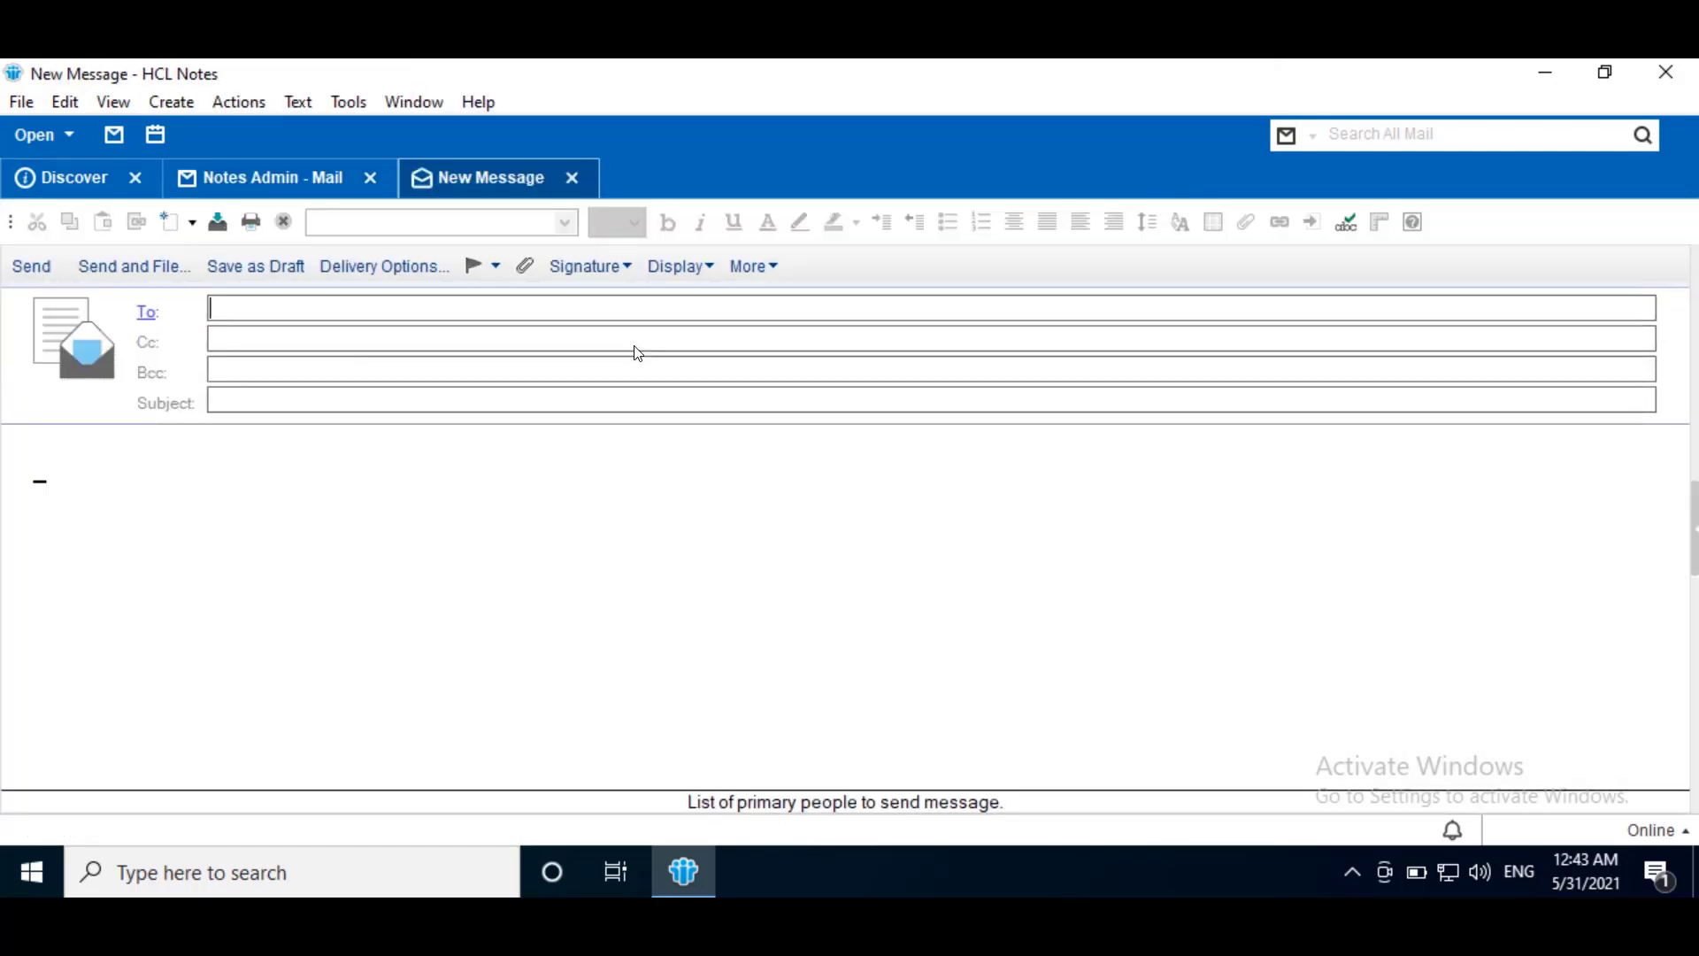
type("use")
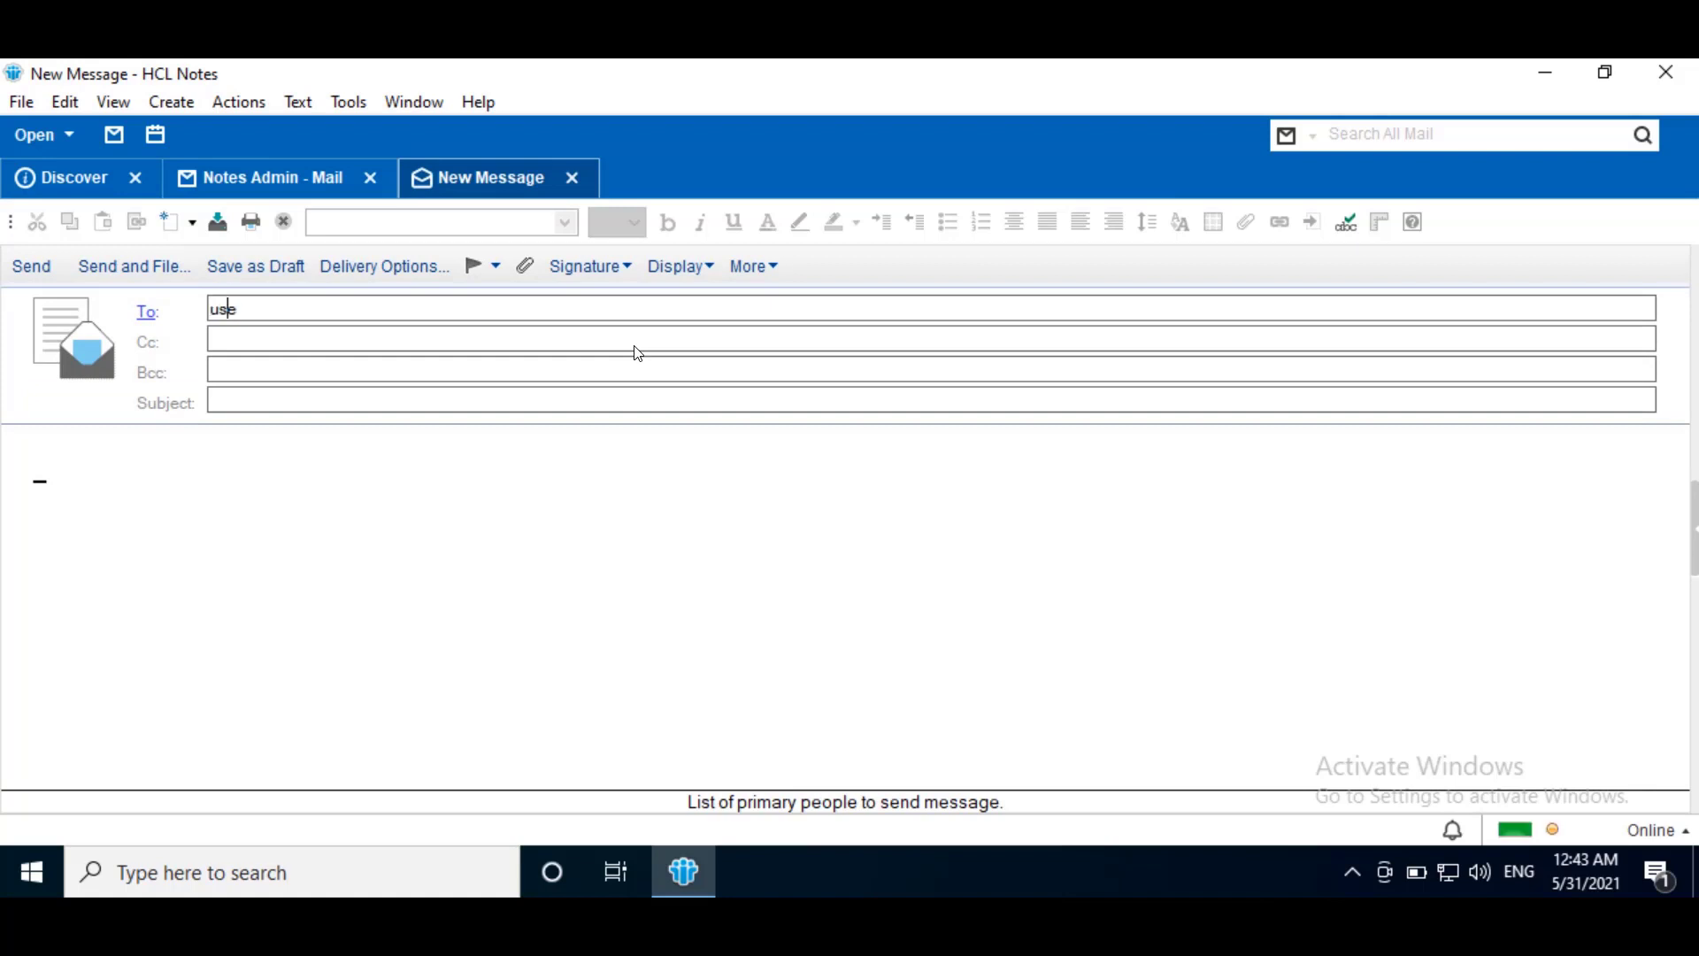
type("r")
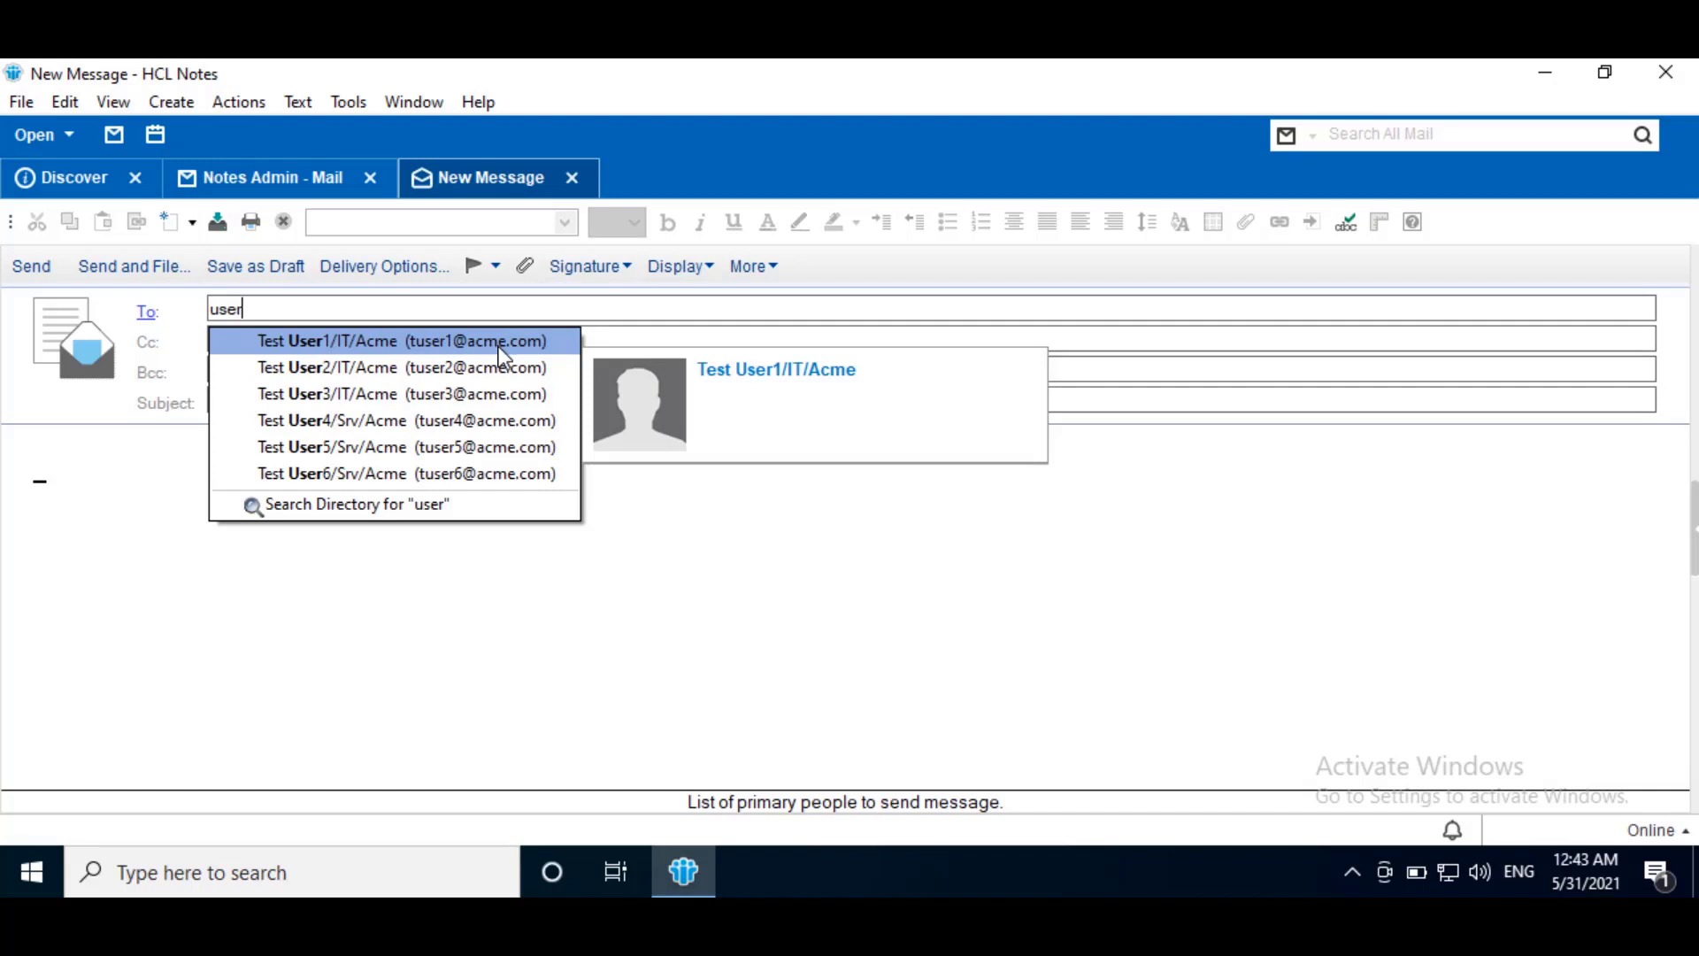
left_click(571, 177)
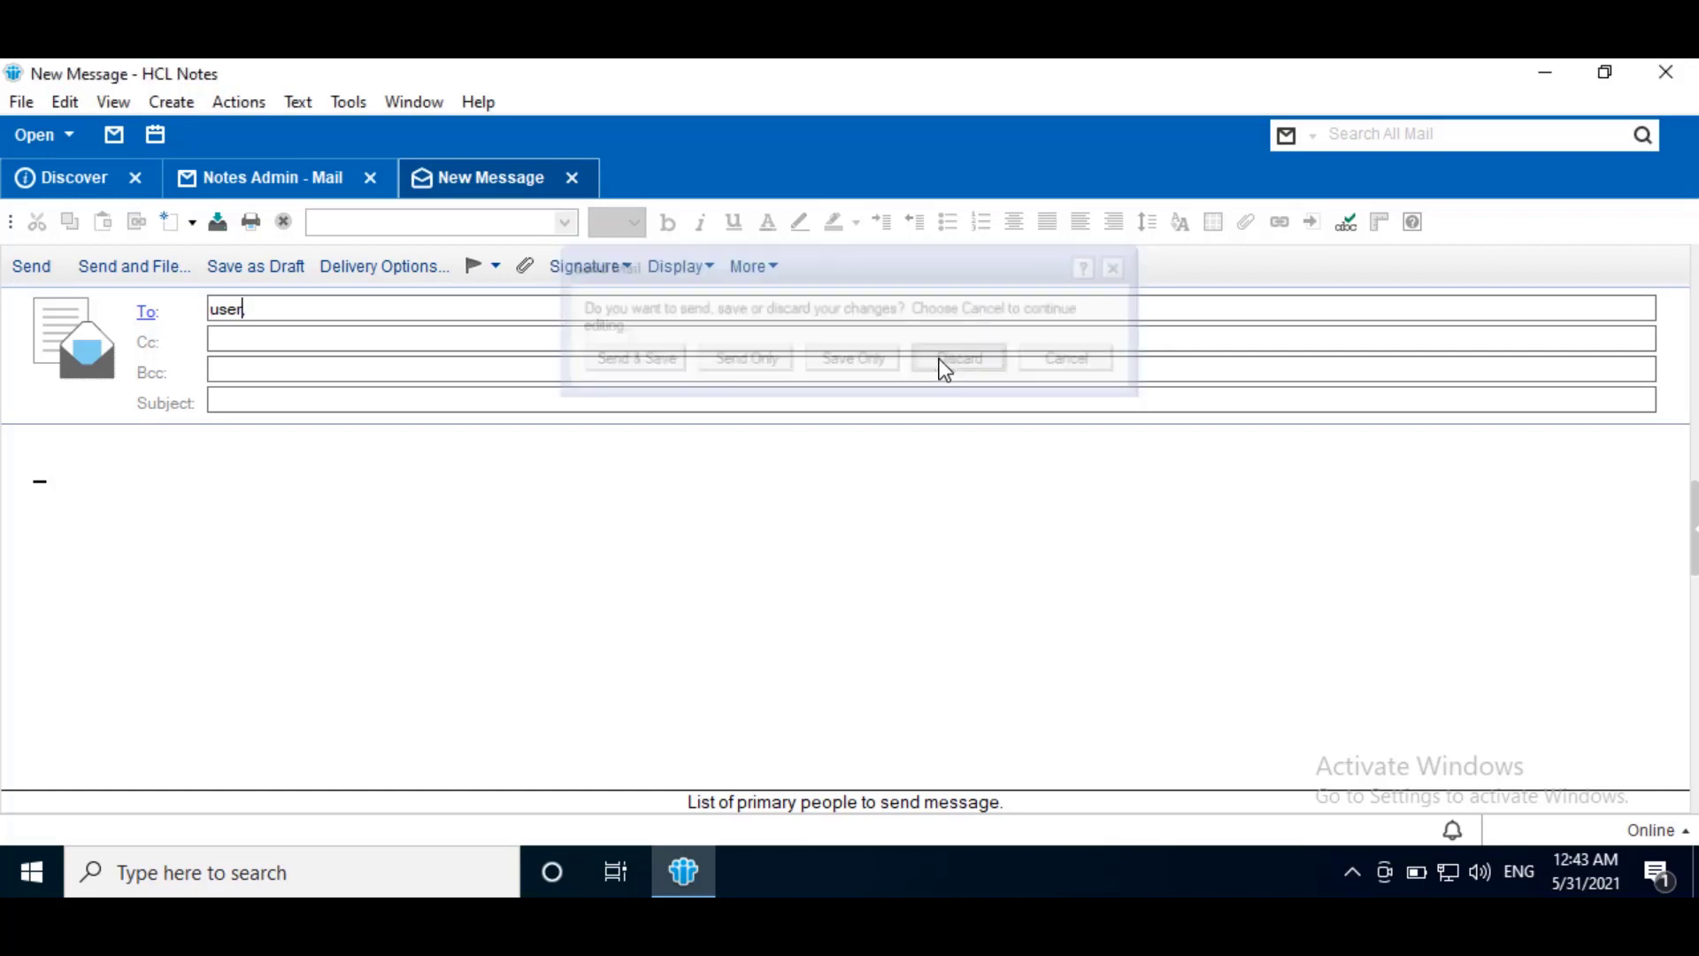
left_click(959, 357)
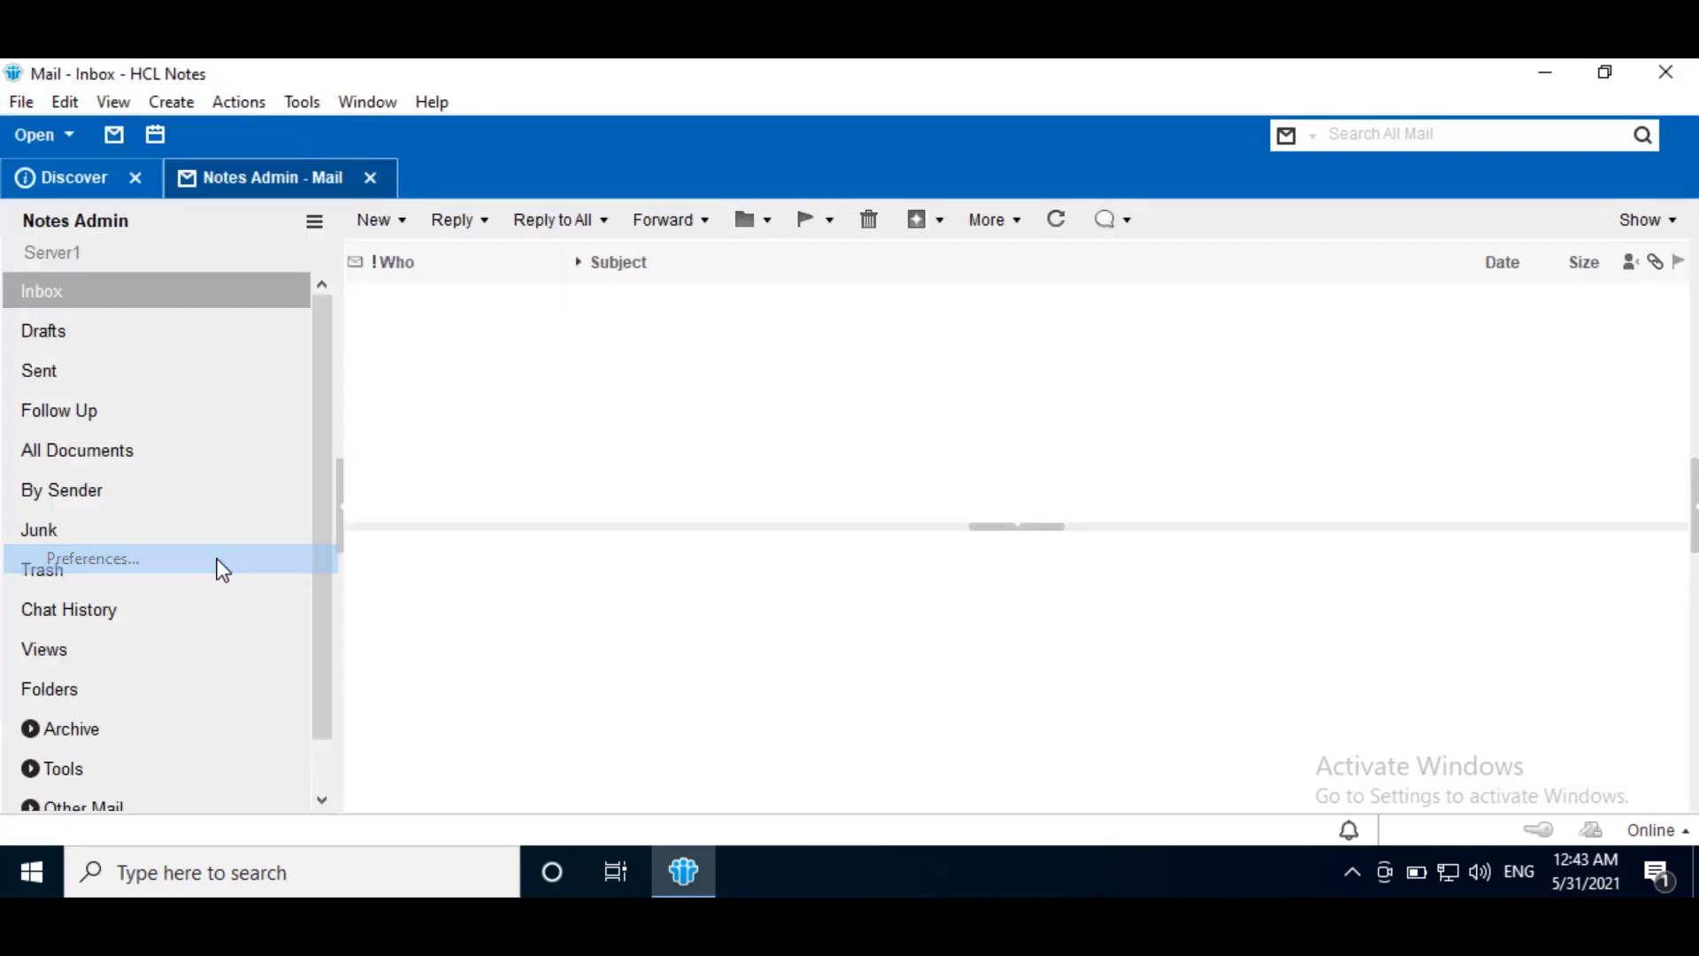
- In Basic Notes Client Configuration, tick 'Disable type-ahead for all name fields' and save
left_click(93, 559)
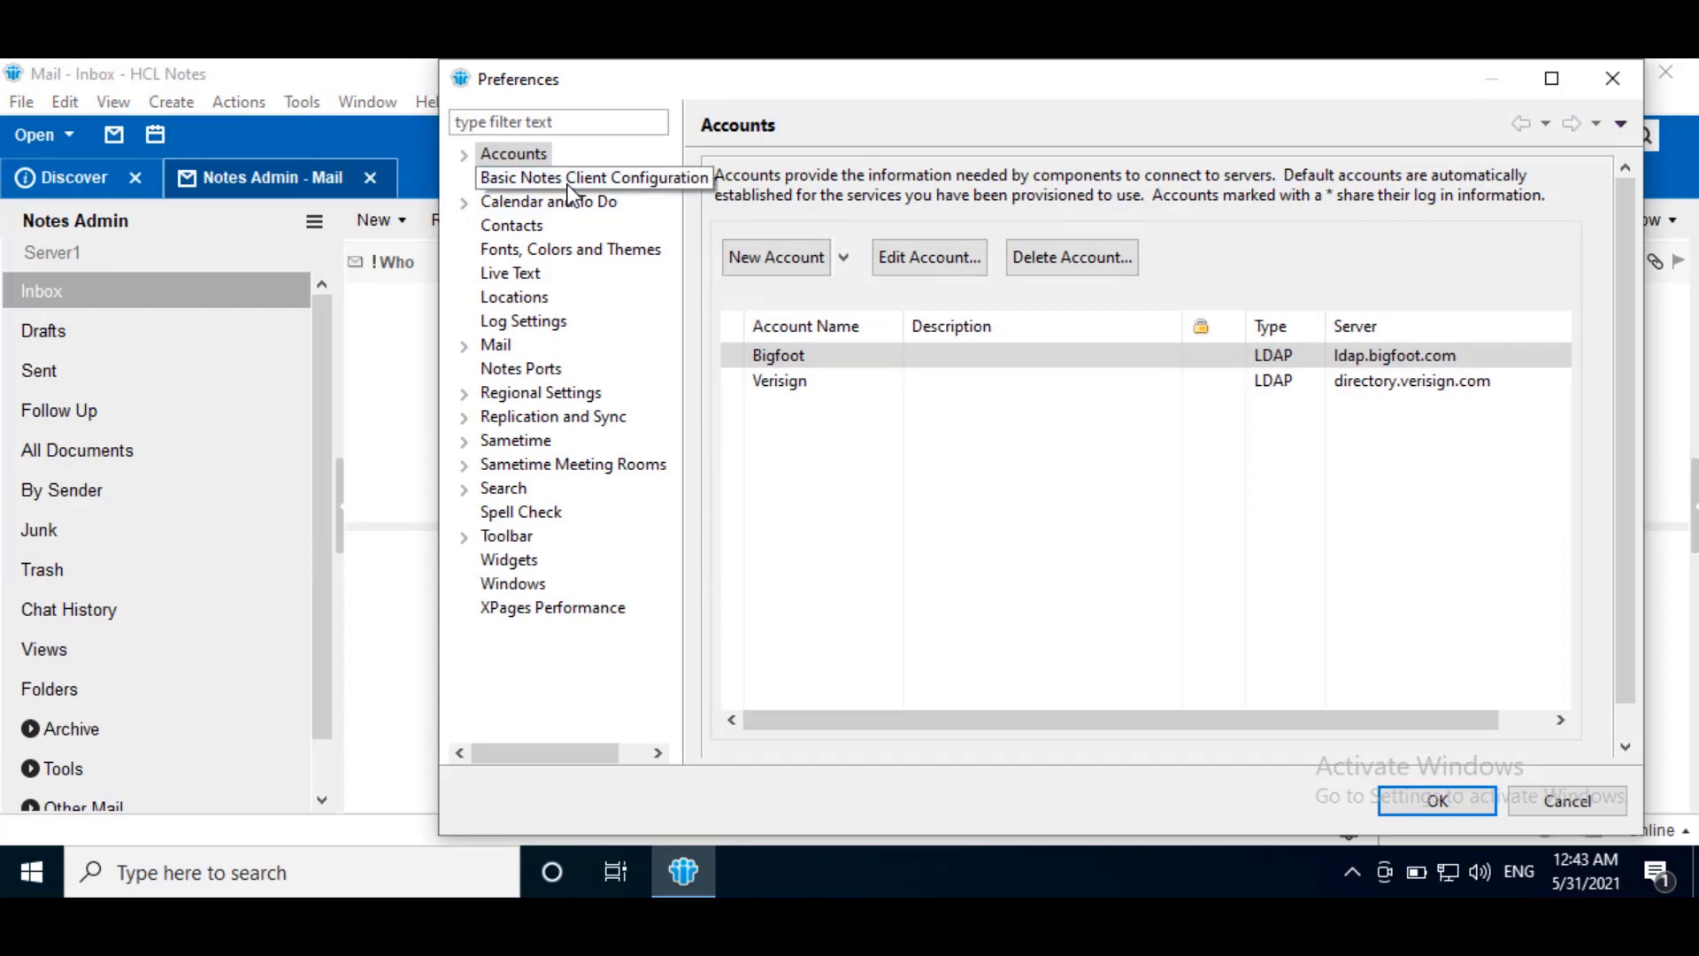
left_click(566, 183)
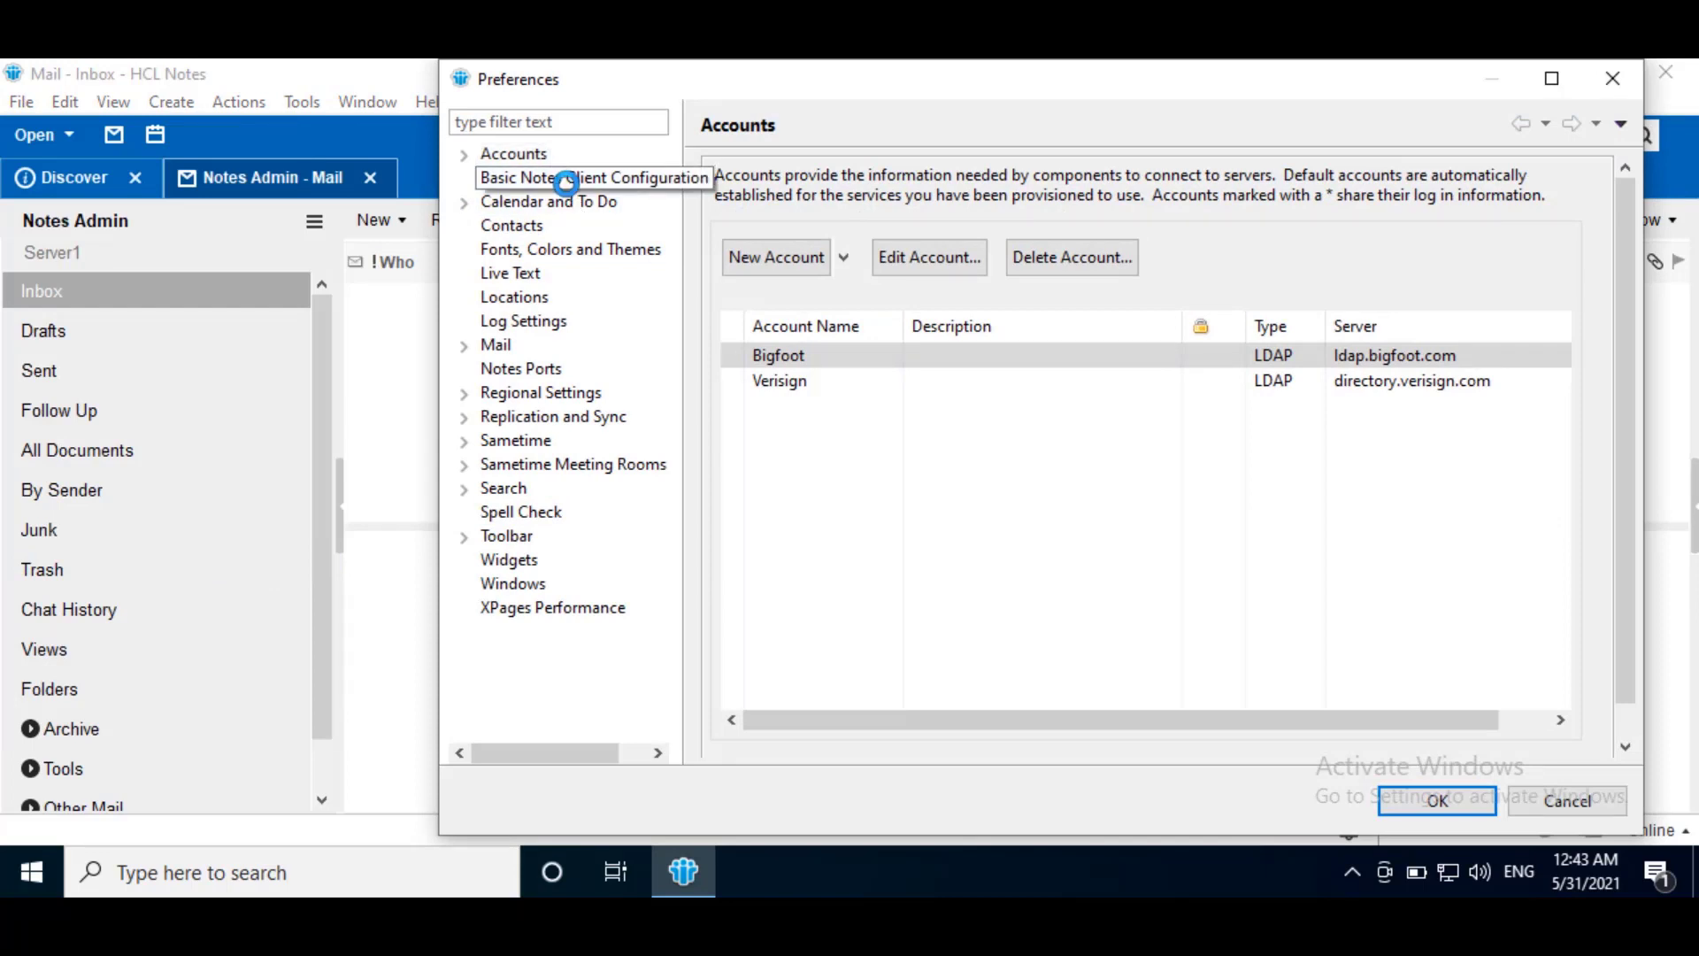
left_click(567, 177)
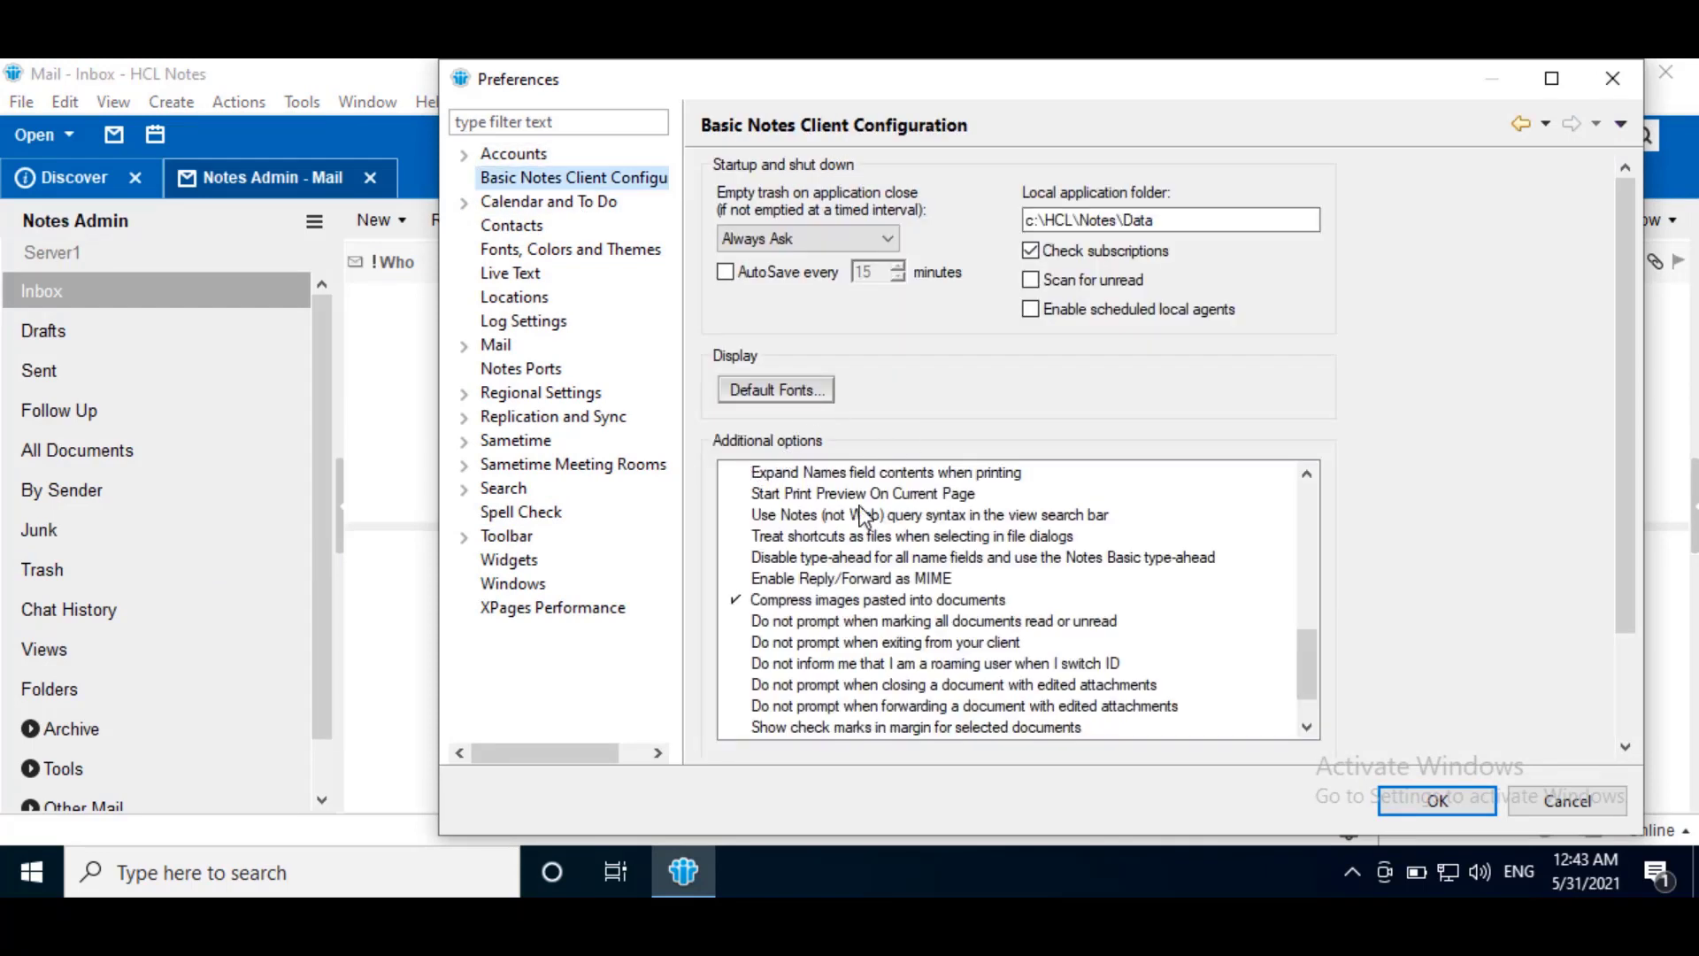
mouse_move(744, 568)
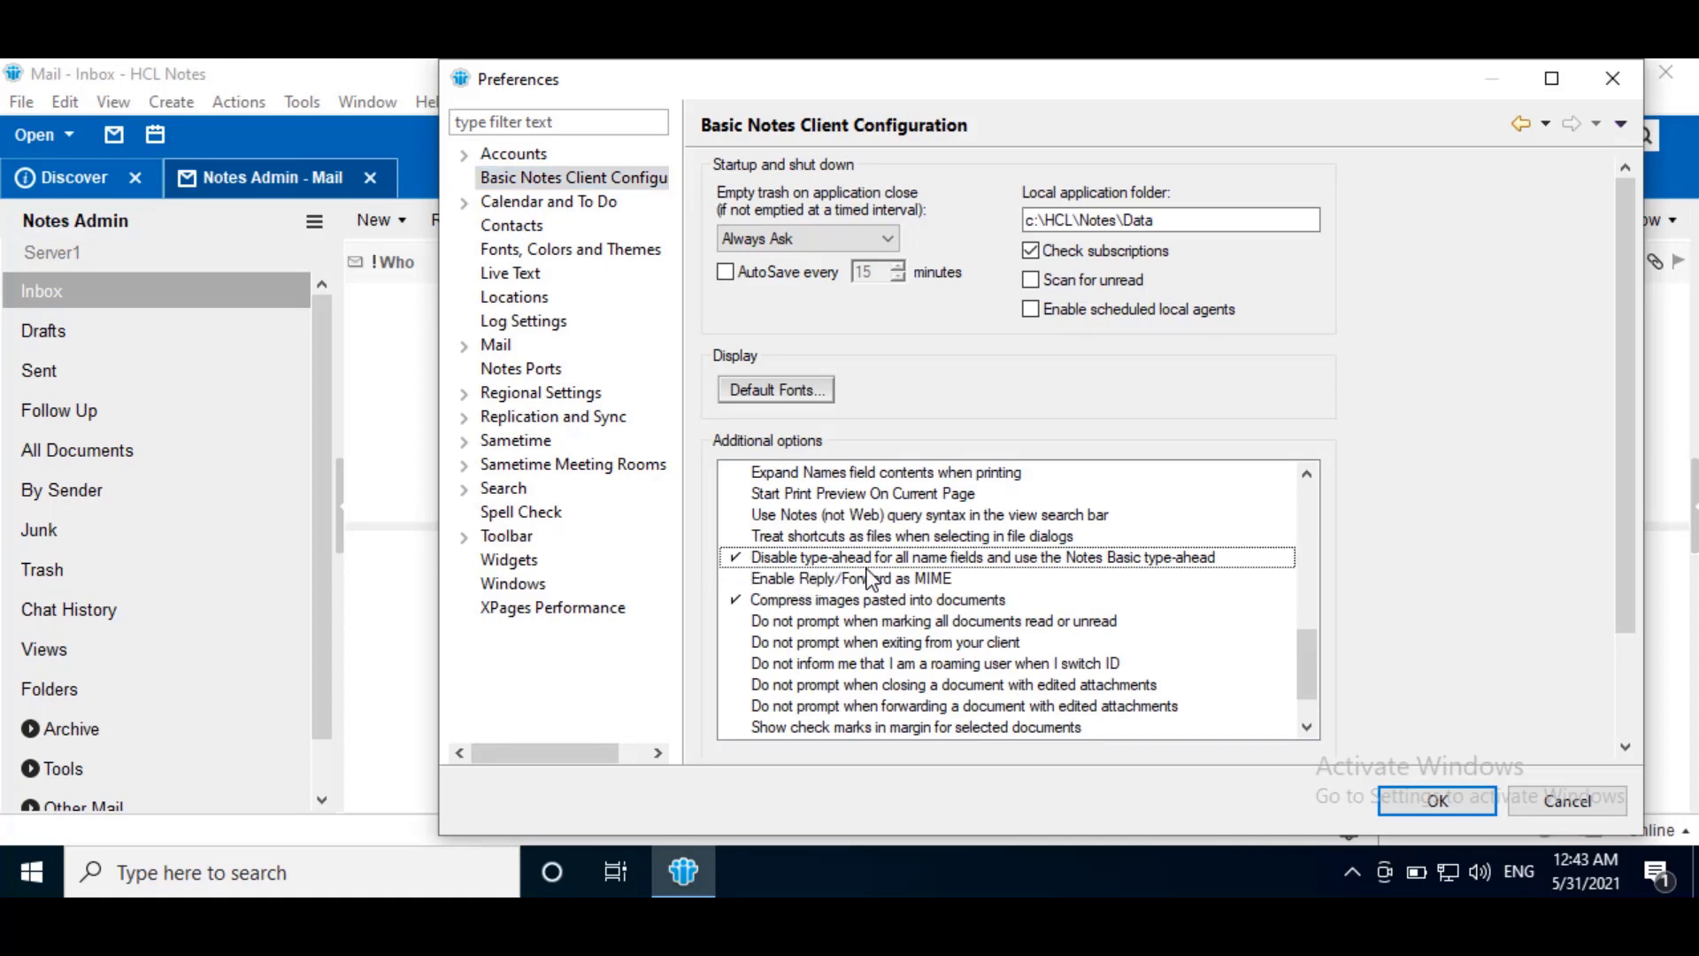
mouse_move(1041, 575)
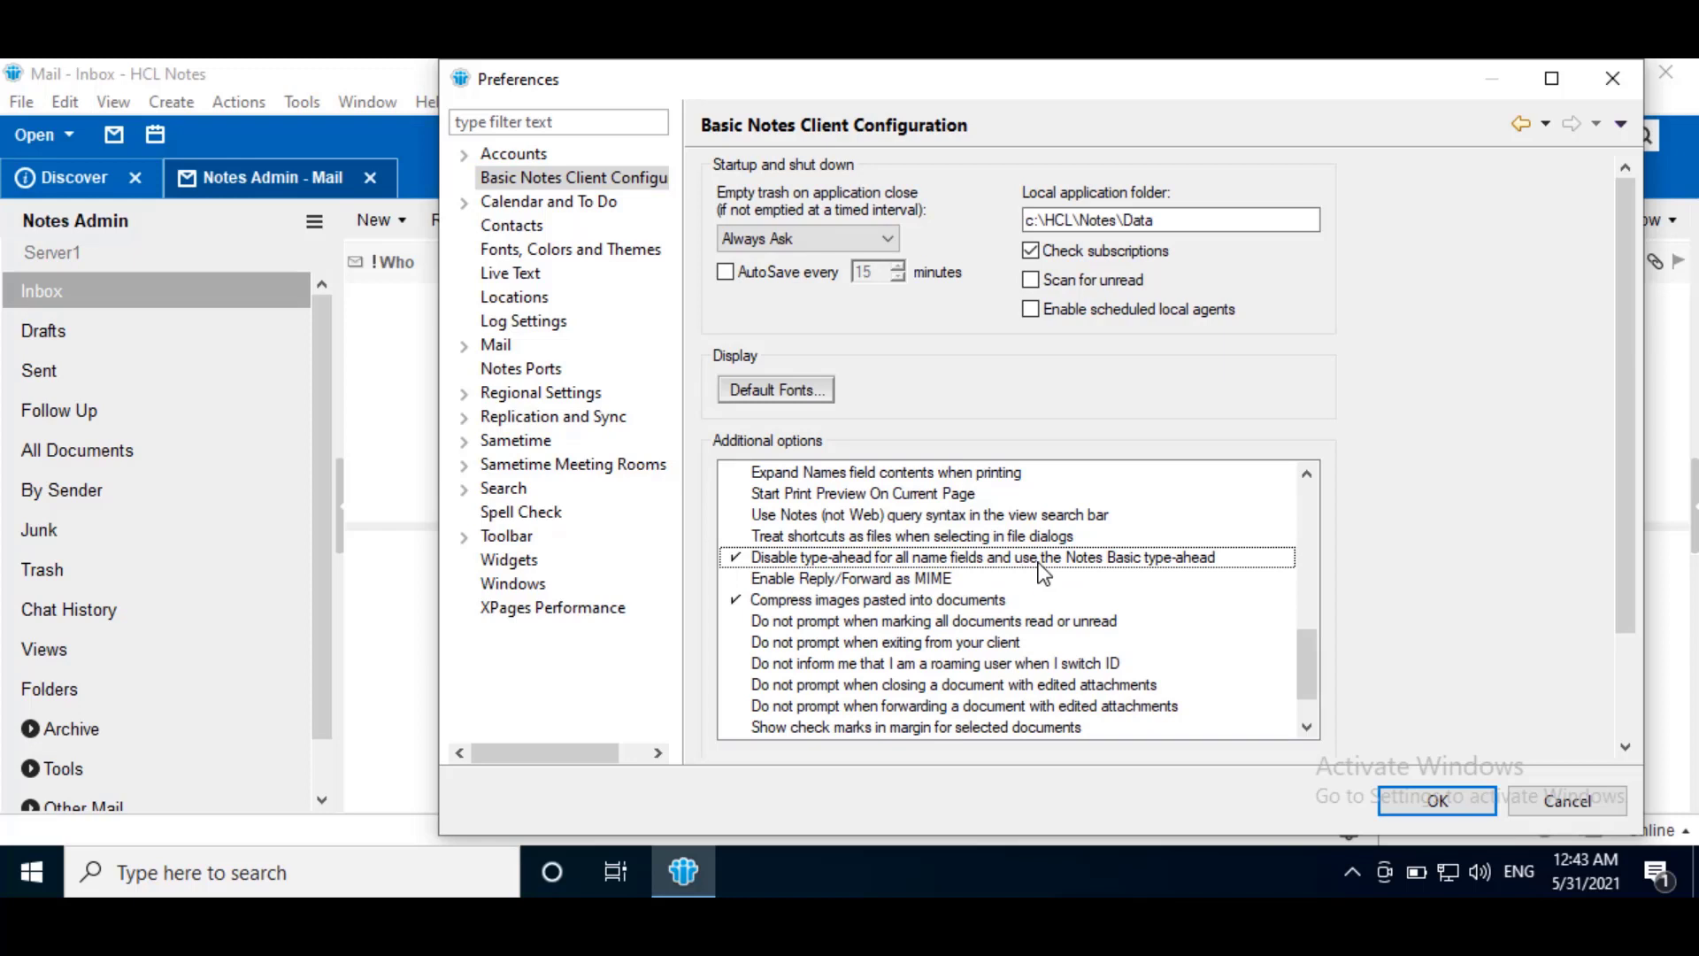
mouse_move(1218, 581)
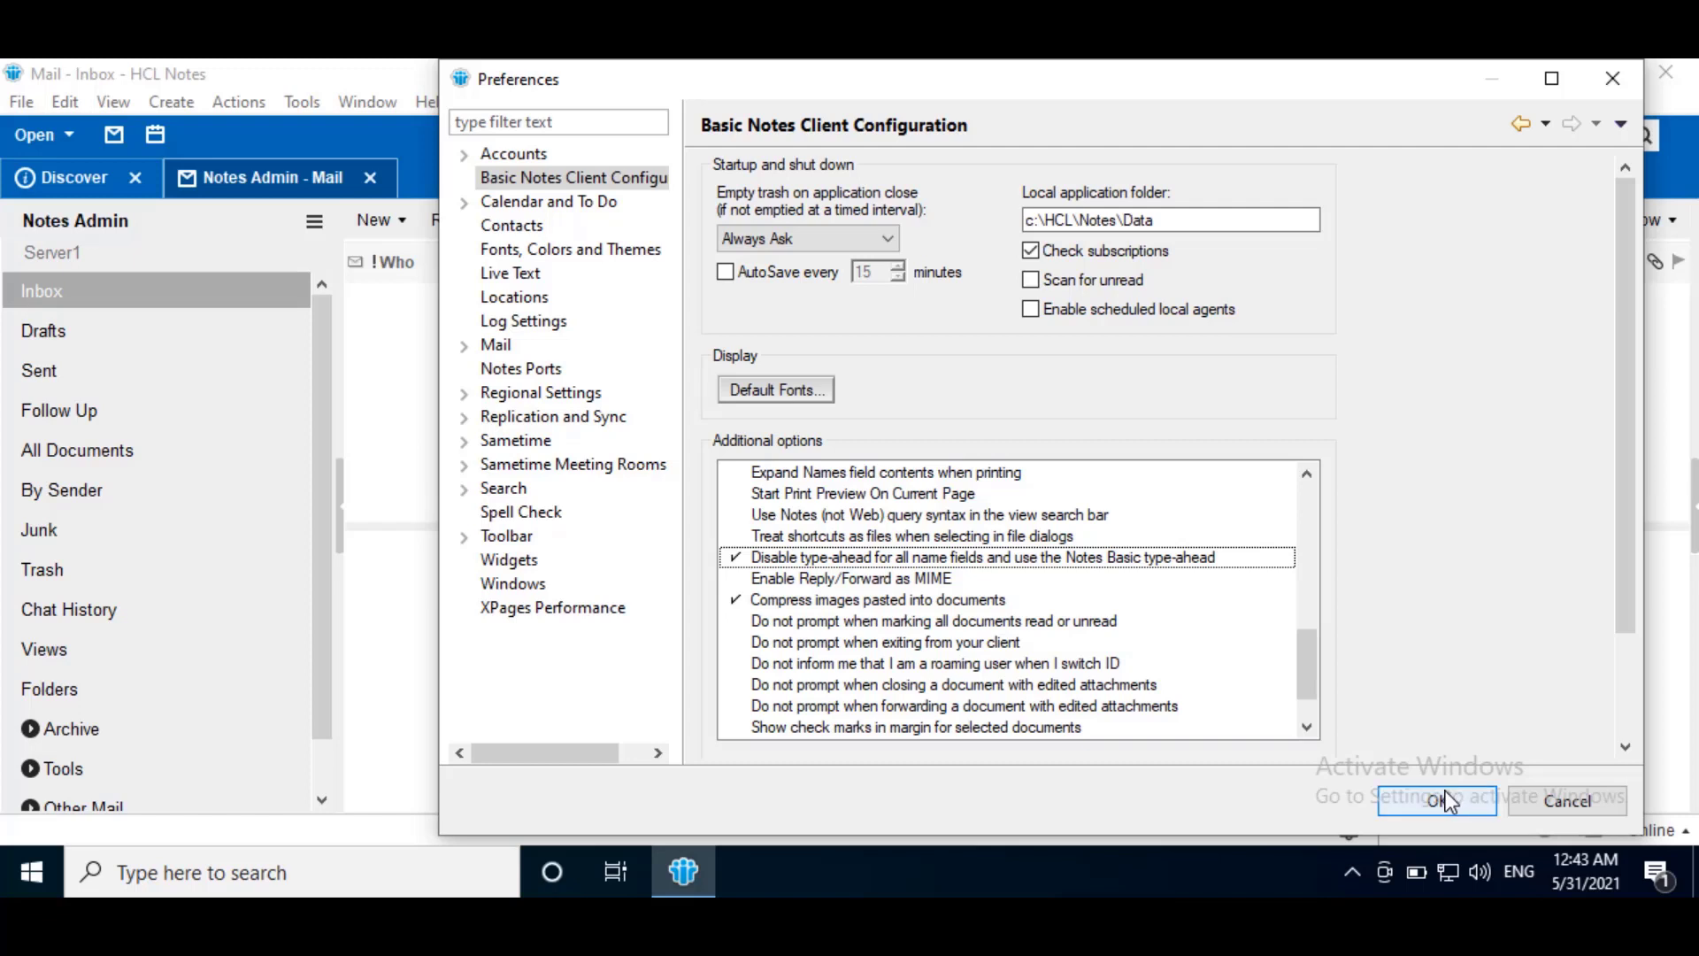
left_click(1444, 801)
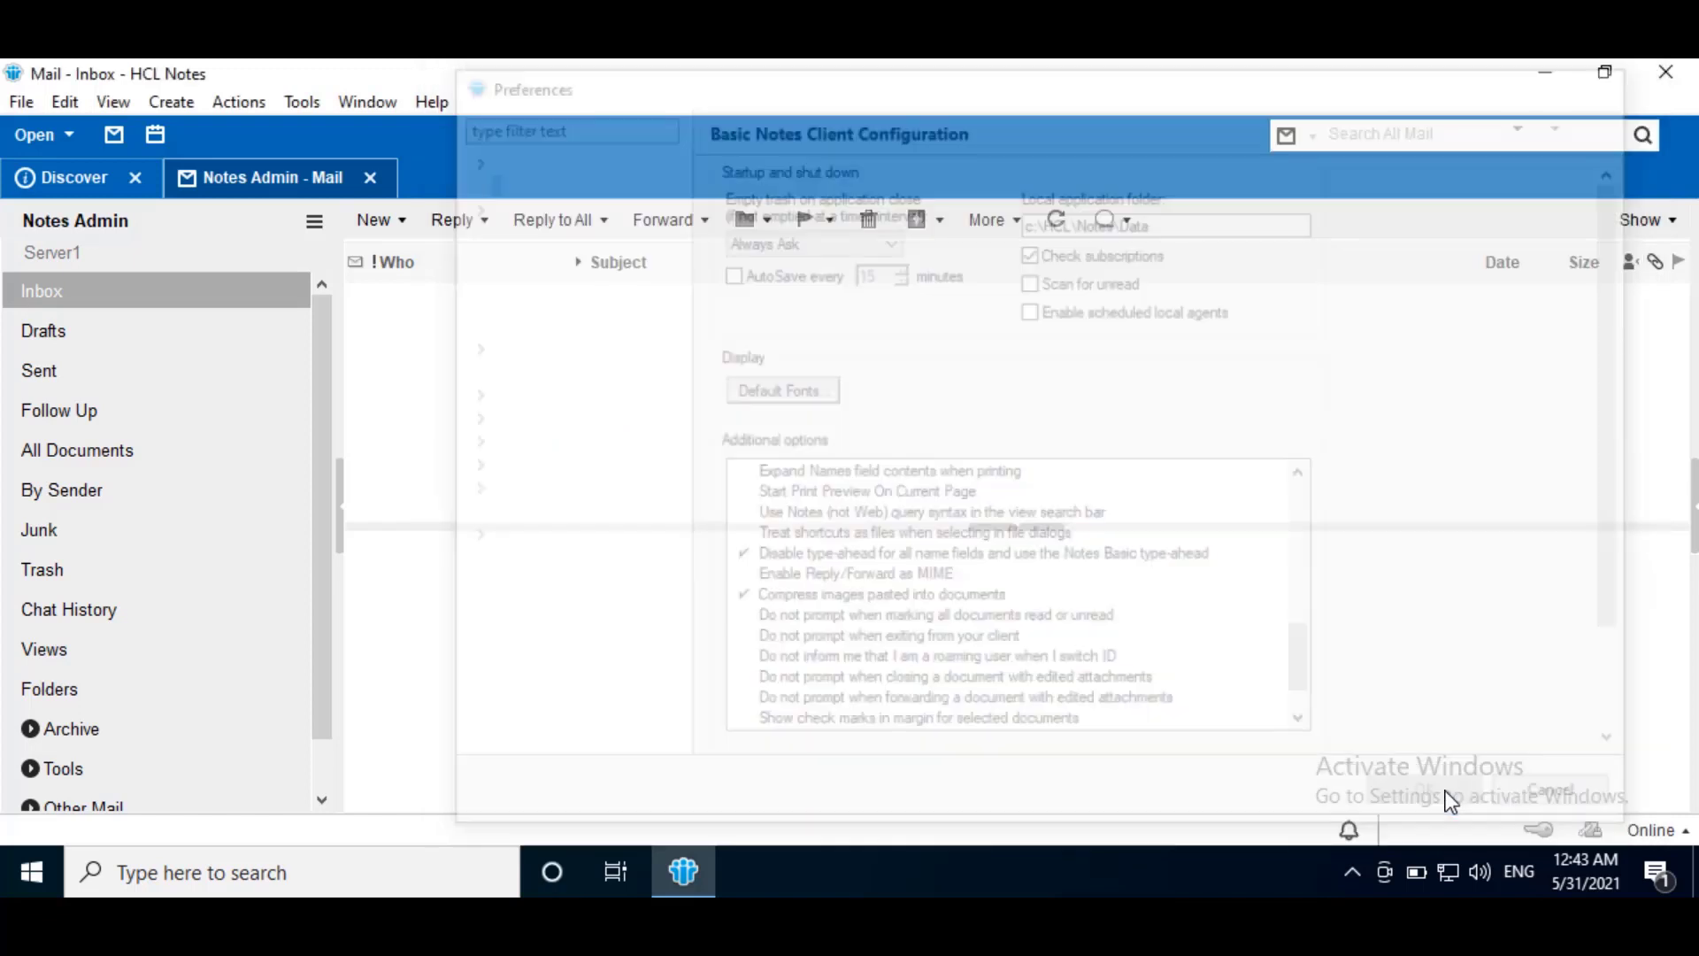
left_click(1555, 787)
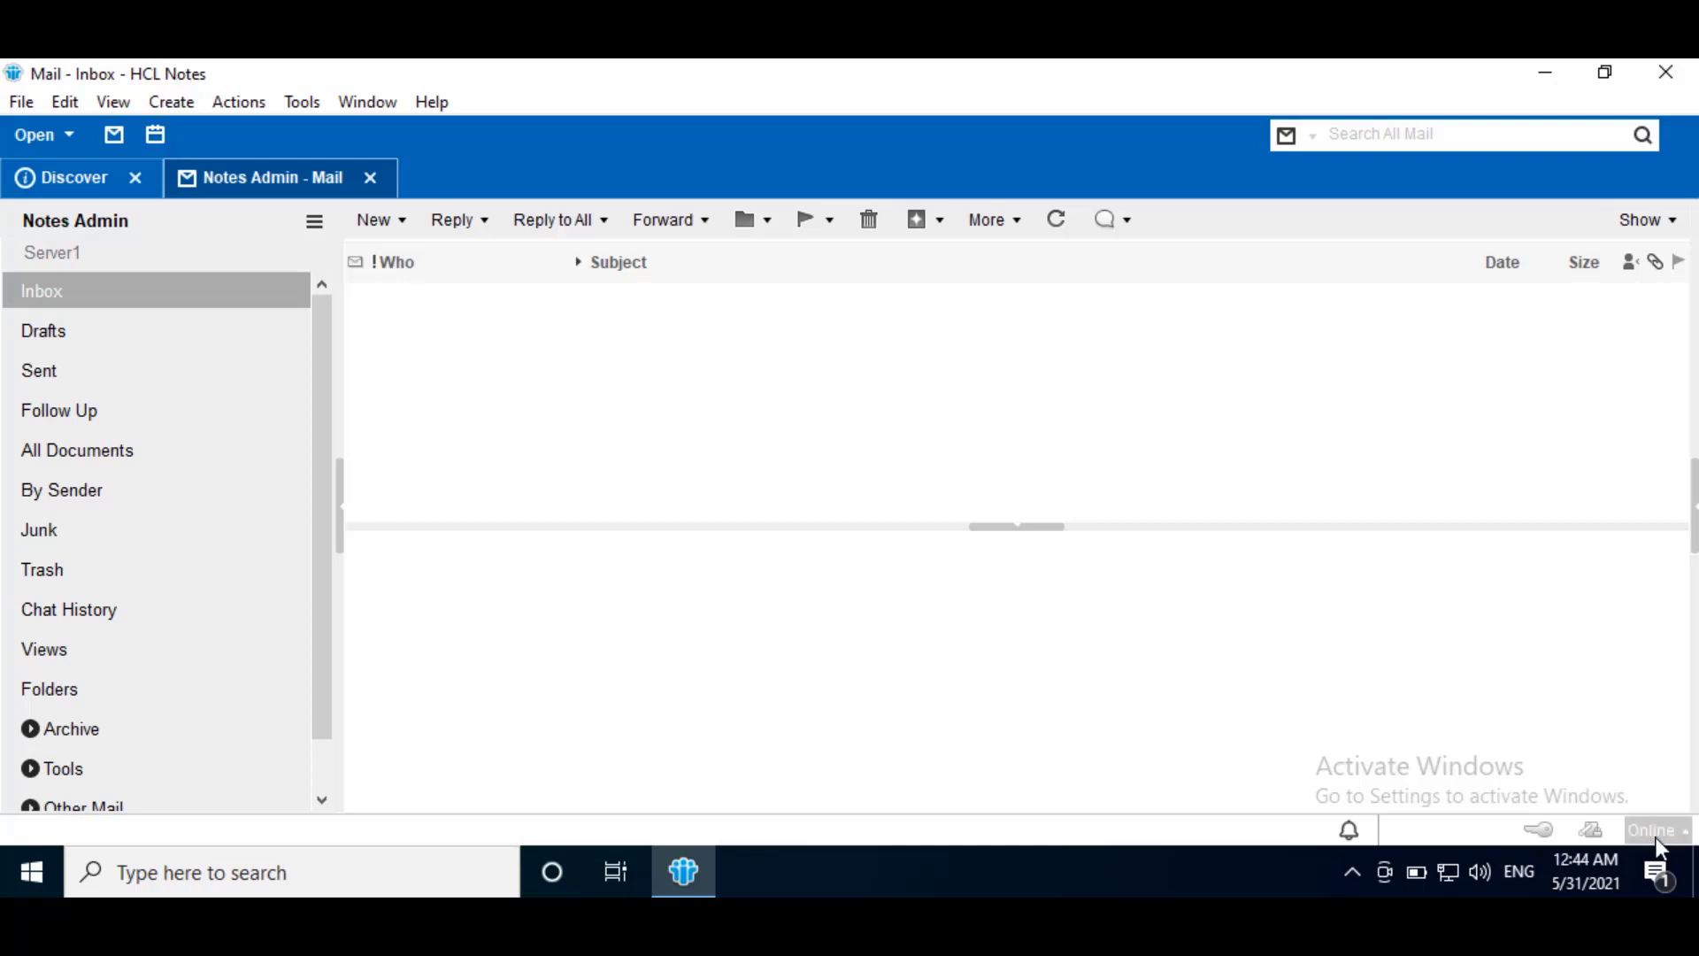
- Edit the Online location's Mail settings to Disabled recipient name type-ahead and save
left_click(1654, 831)
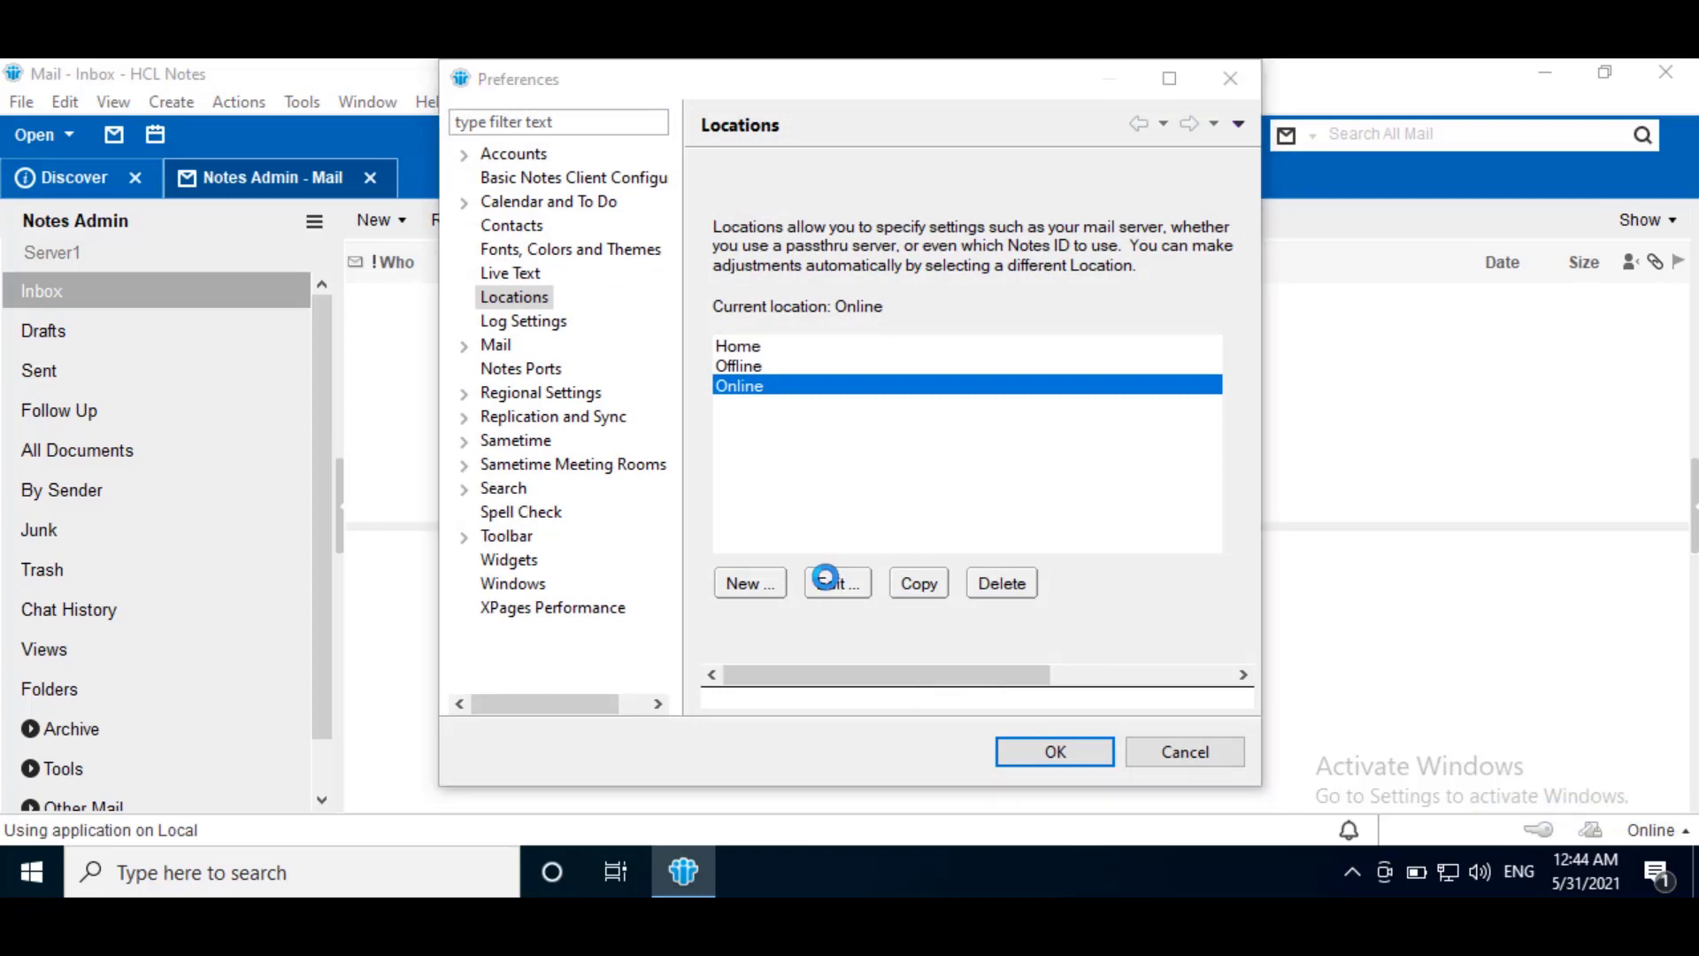
left_click(836, 583)
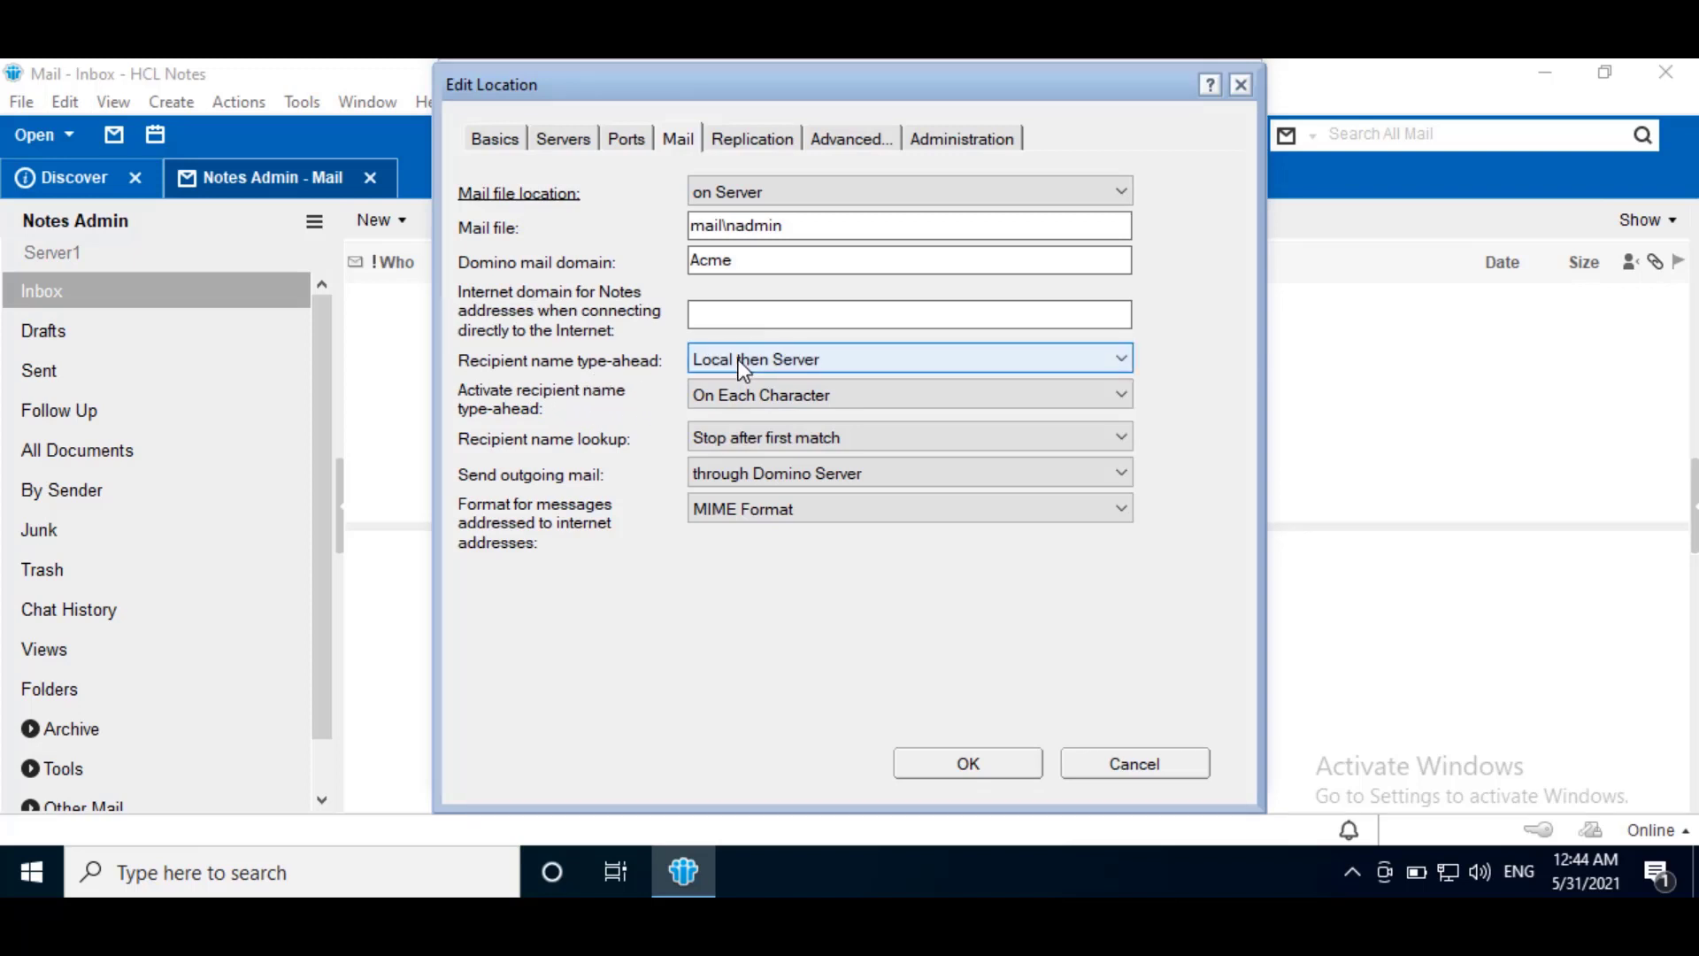
left_click(1114, 359)
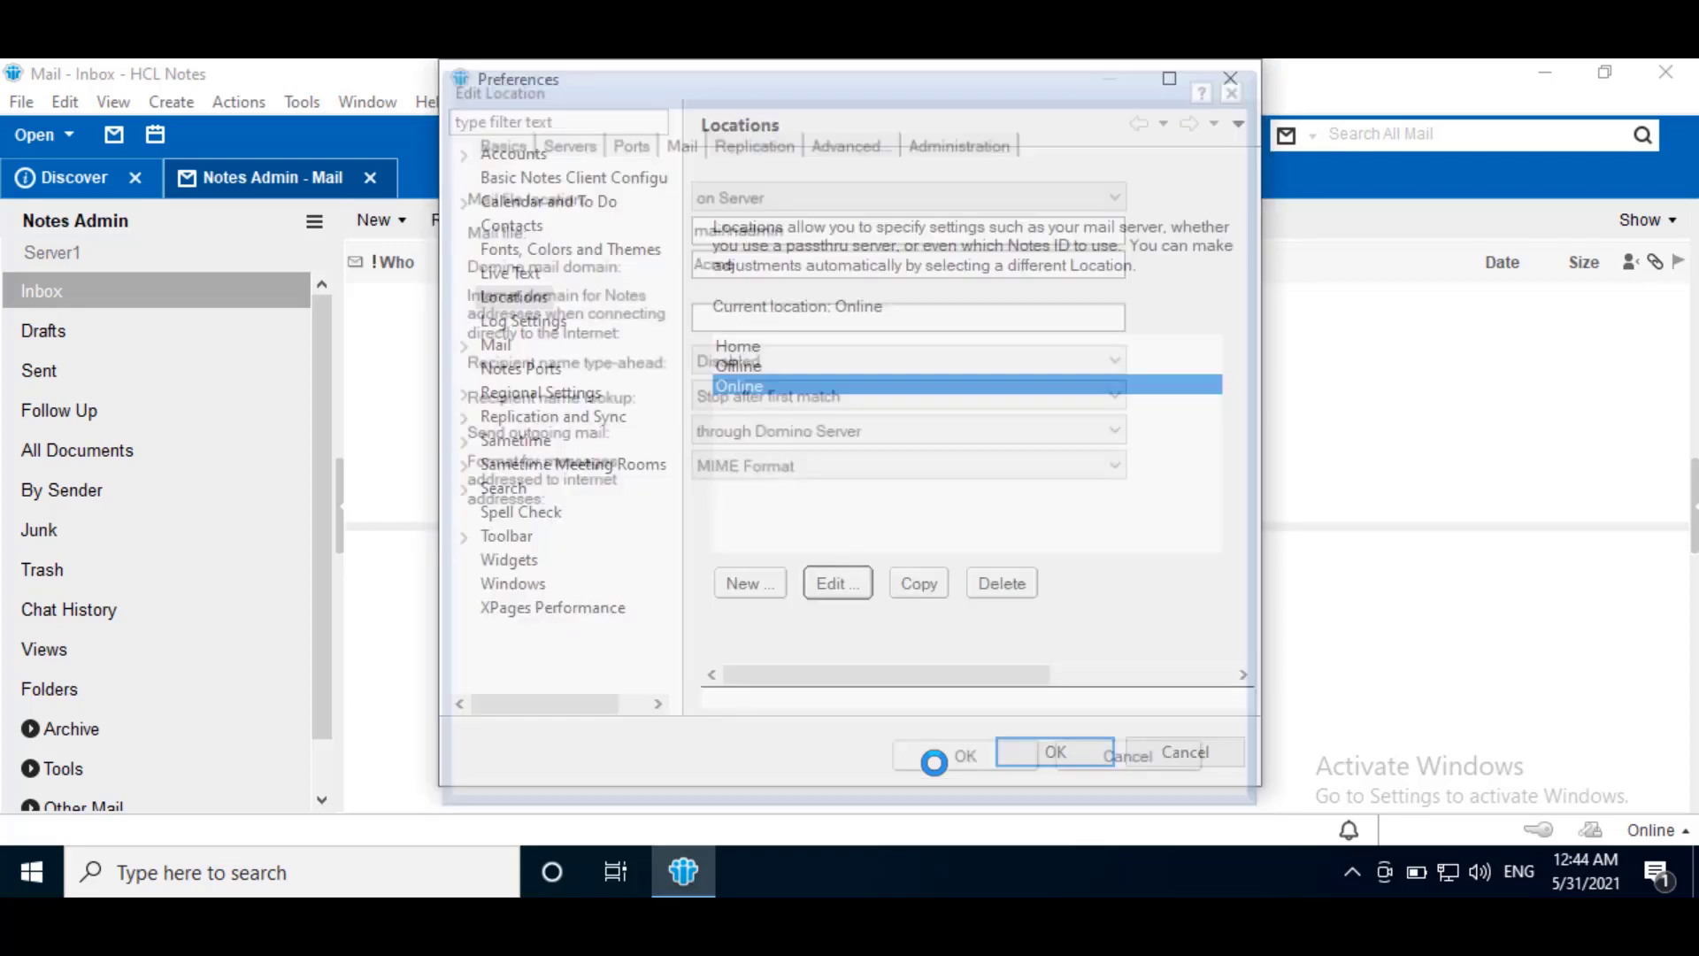
left_click(1054, 752)
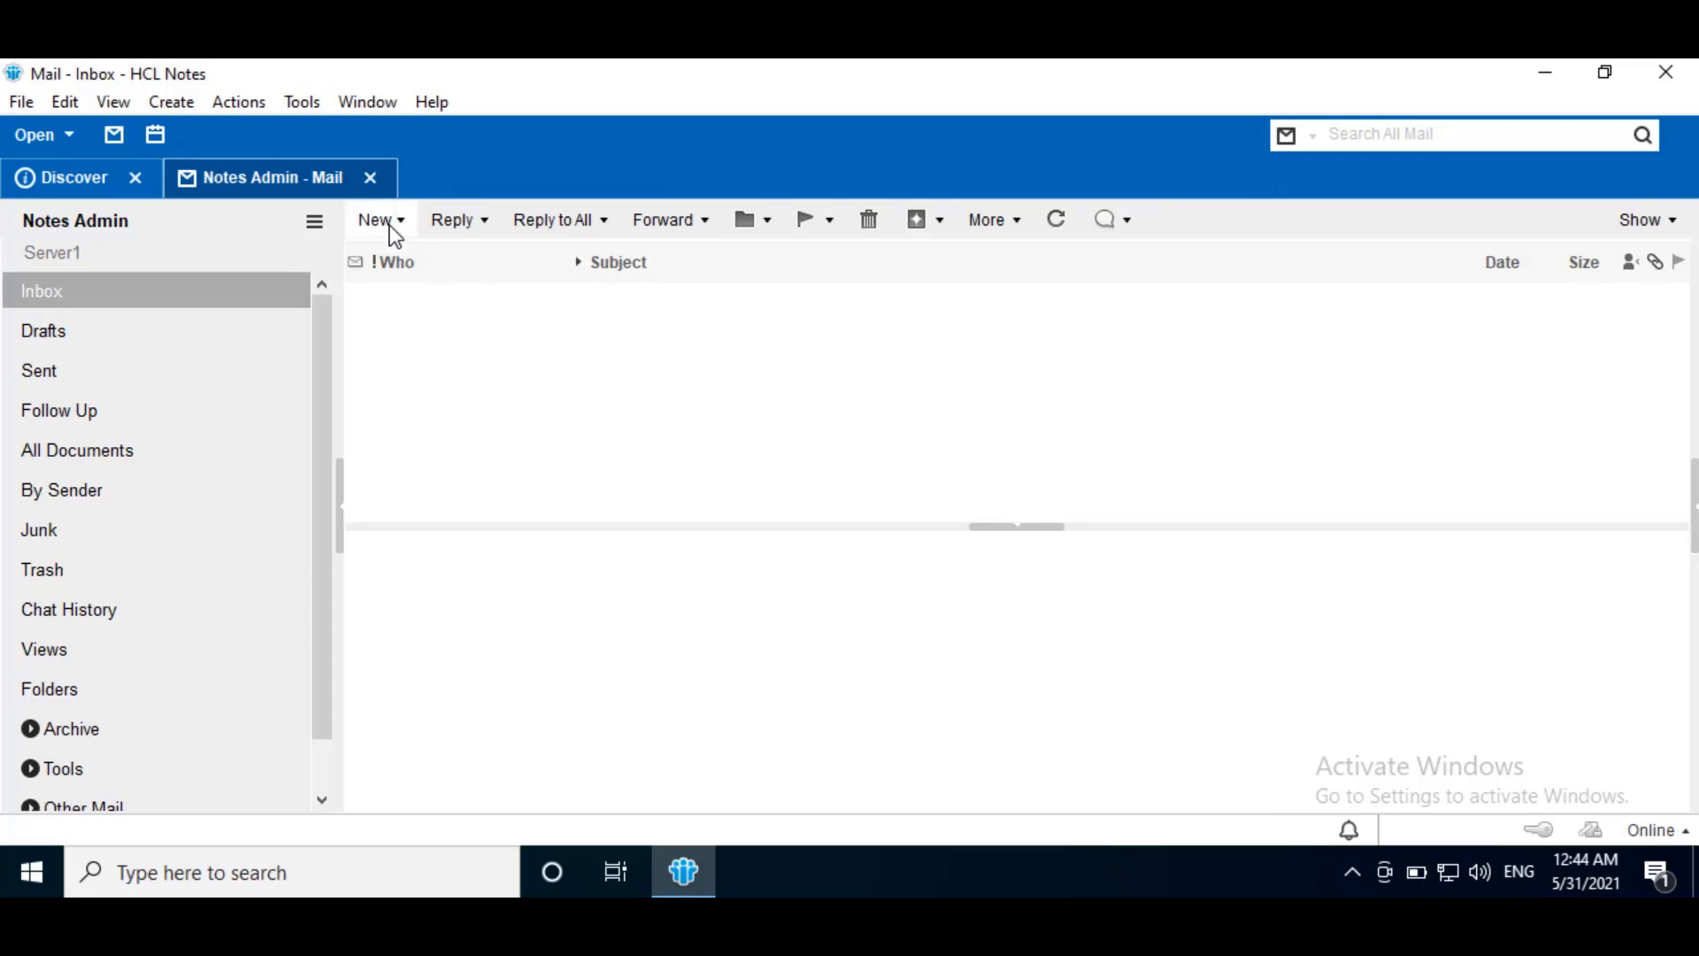
- Create a new message and type 'user' in the To field
left_click(373, 220)
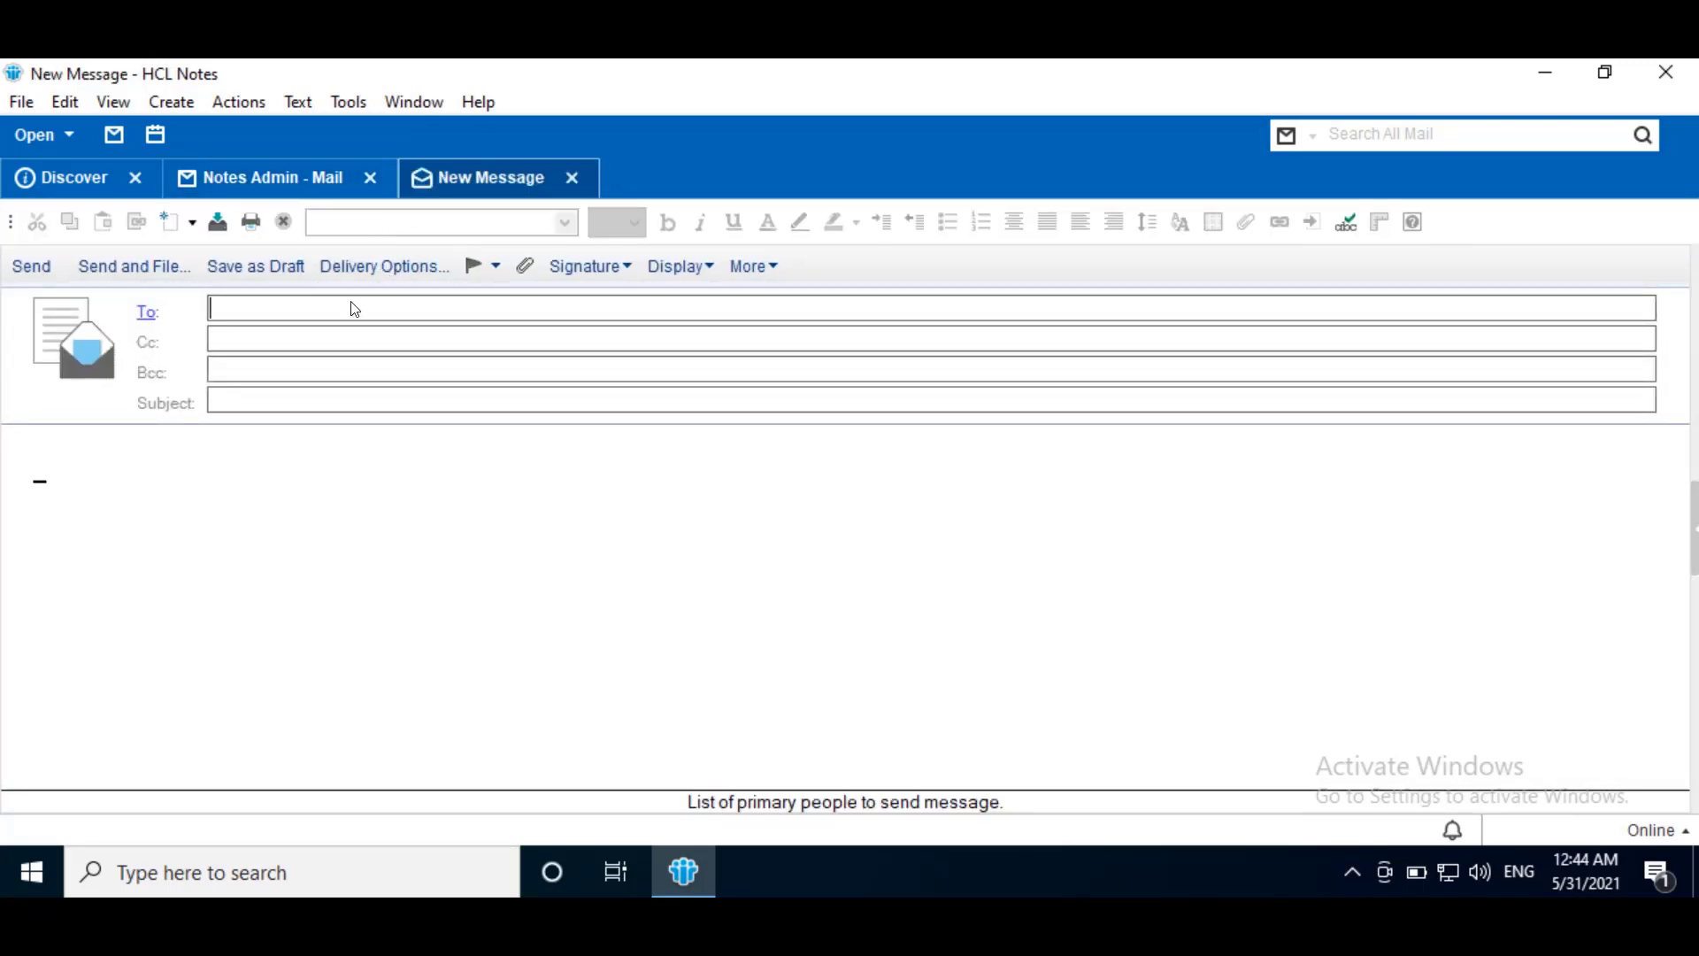
type("user")
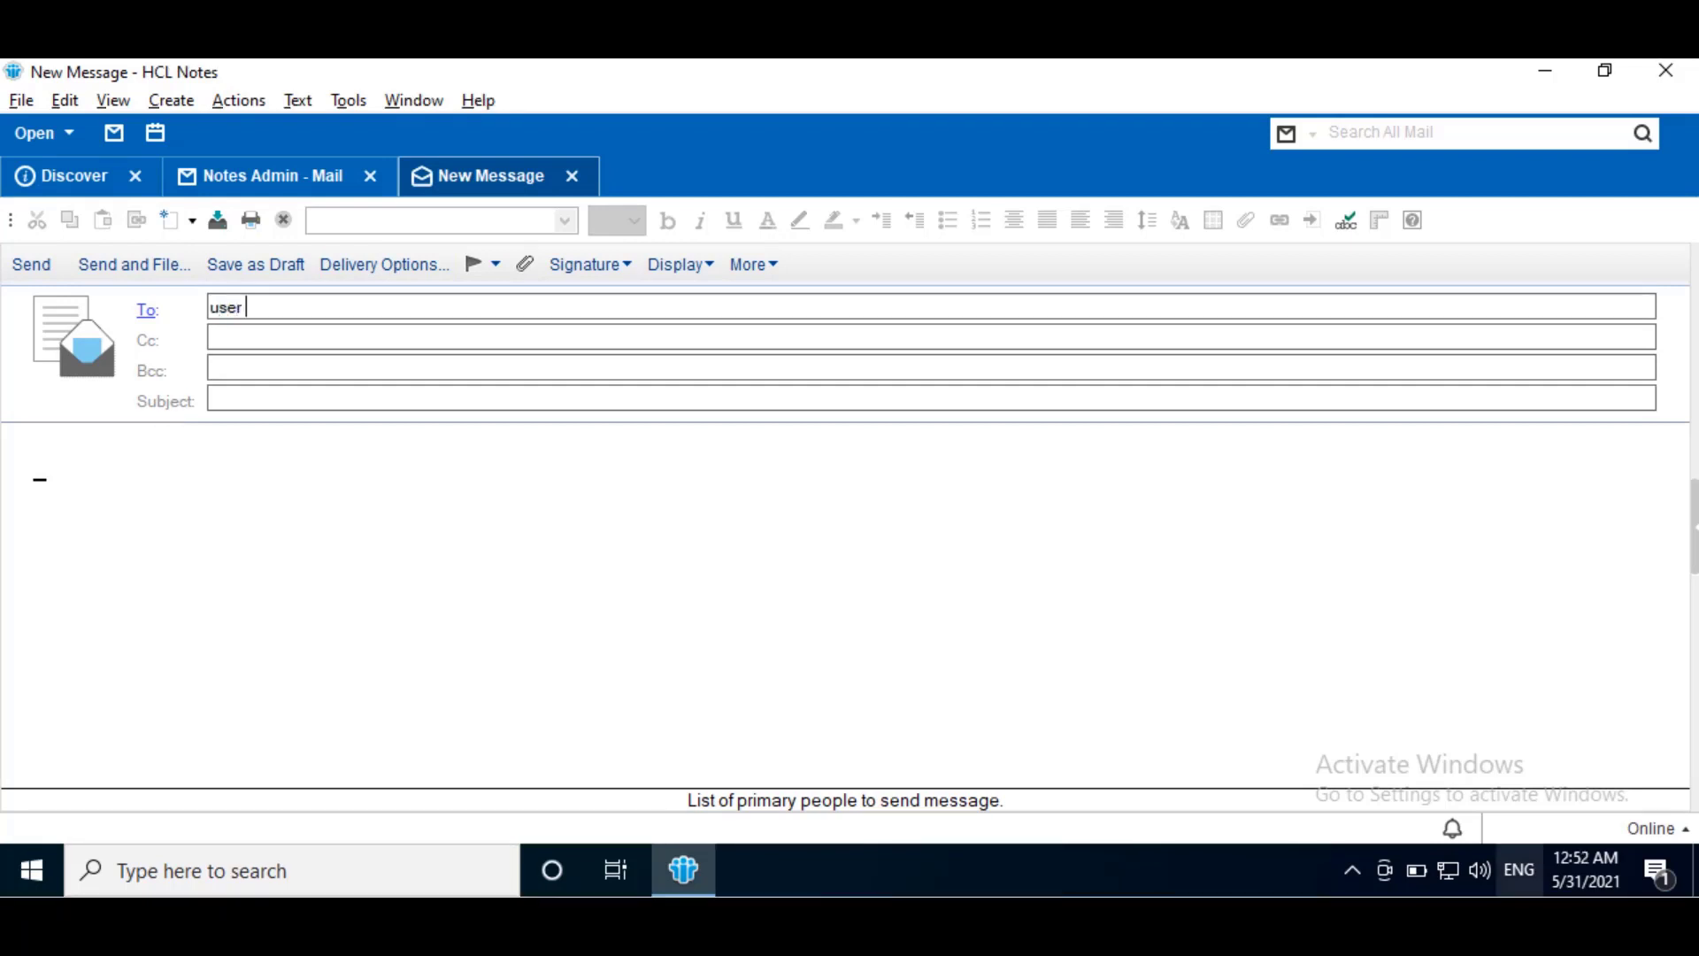